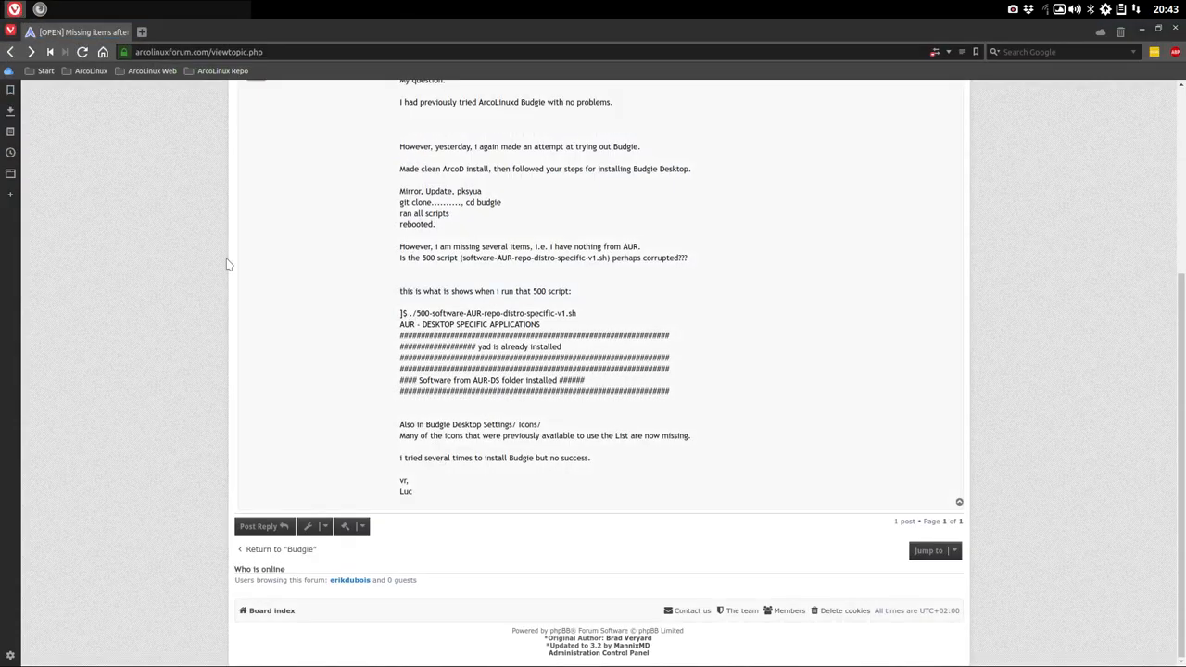
# Read through the post and highlight the 500 script it mentions.
pyautogui.scroll(3)
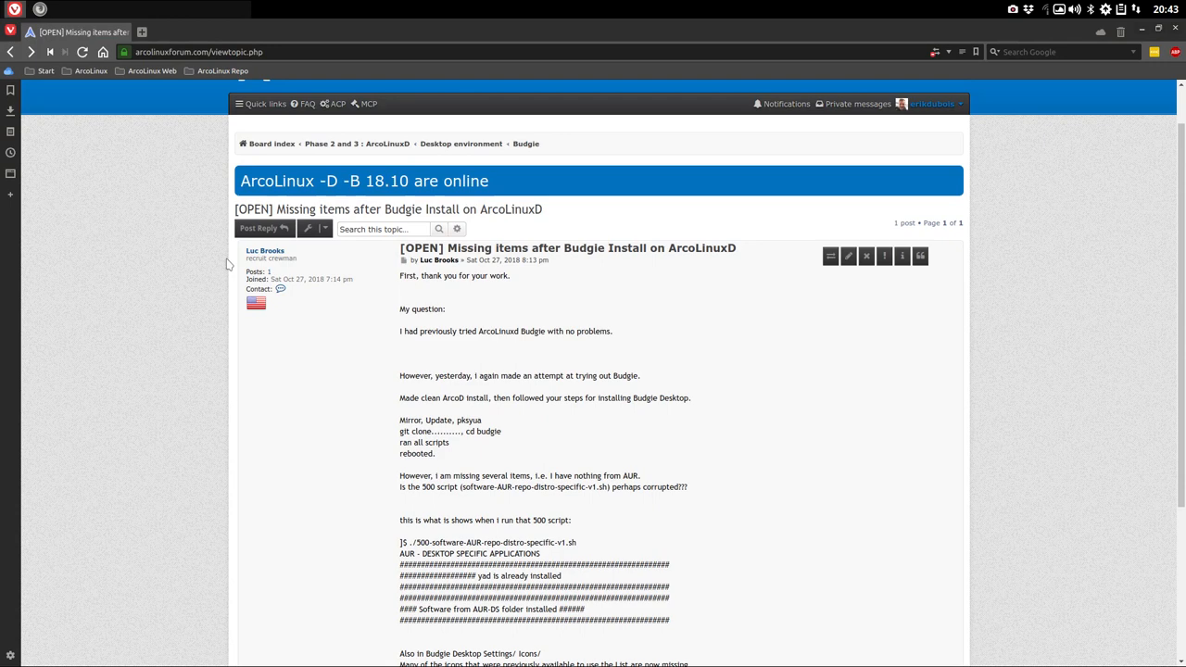
pyautogui.moveTo(551, 289)
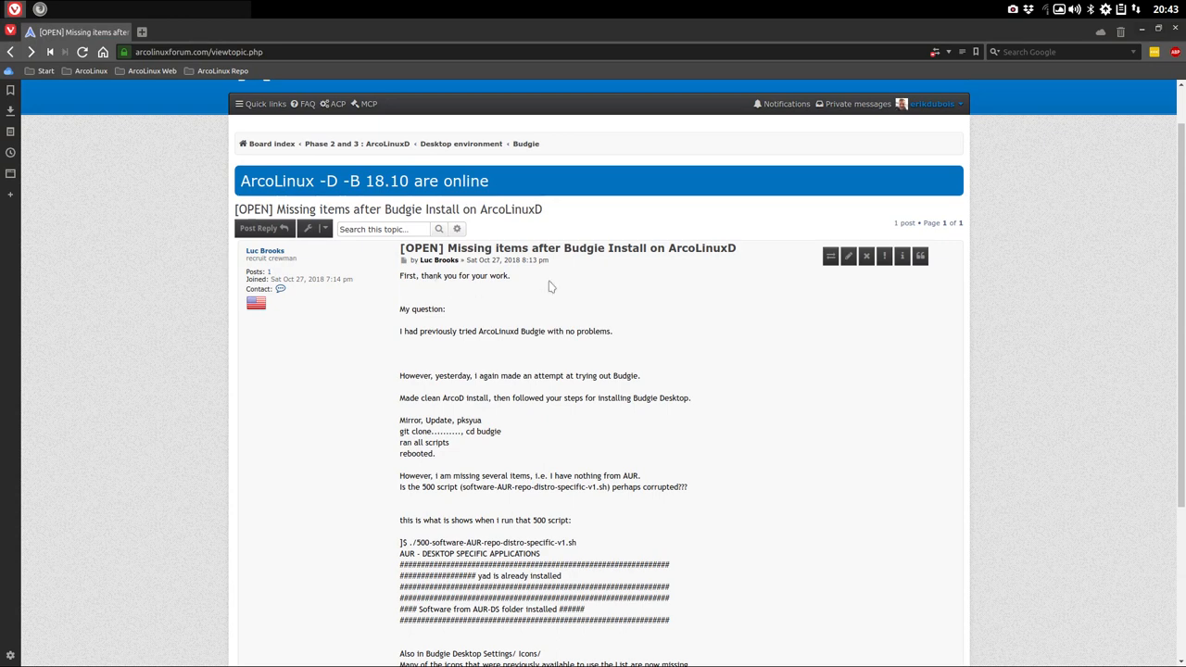
pyautogui.moveTo(352, 145)
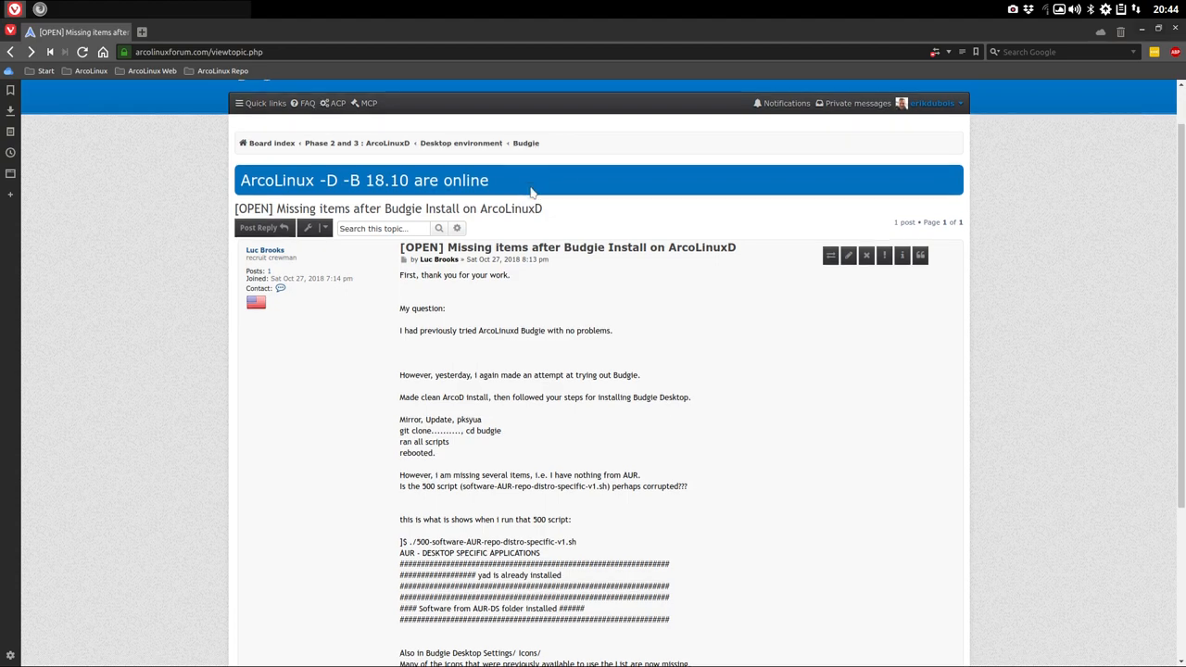
pyautogui.scroll(-3)
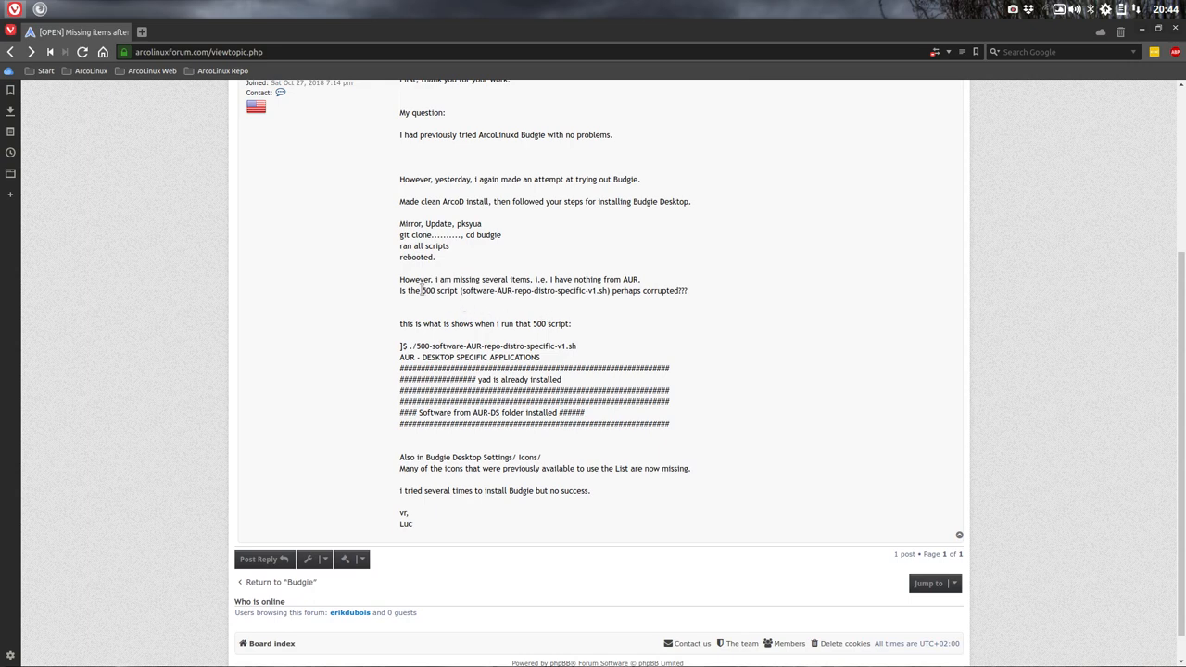
pyautogui.doubleClick(424, 291)
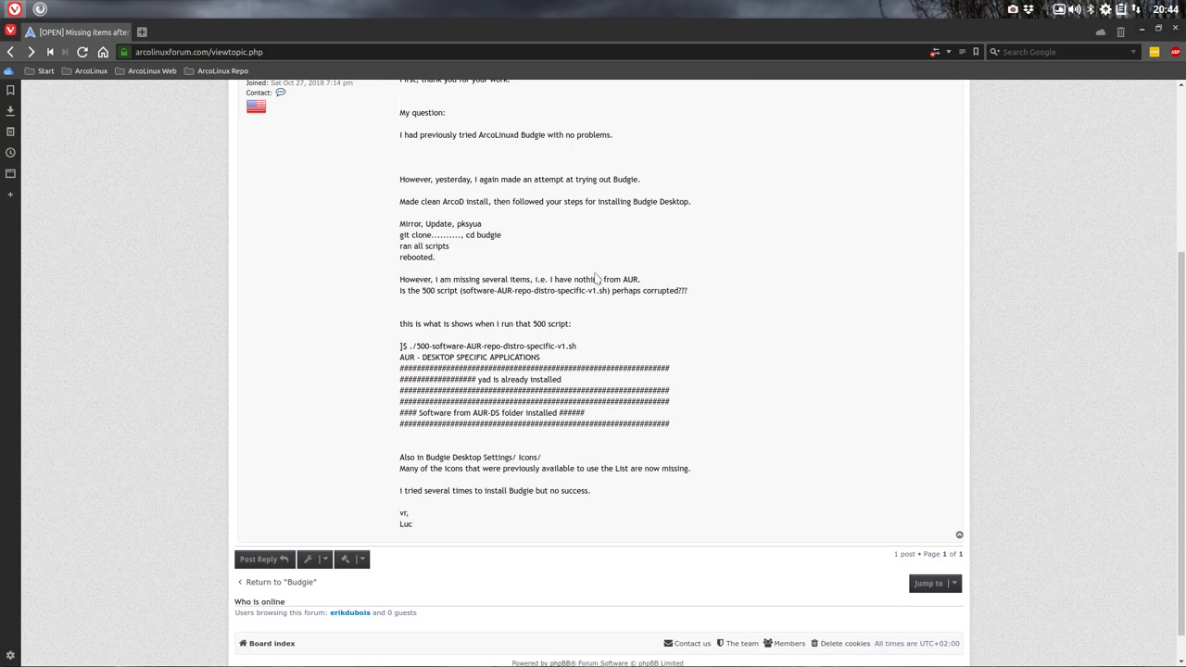
pyautogui.scroll(-3)
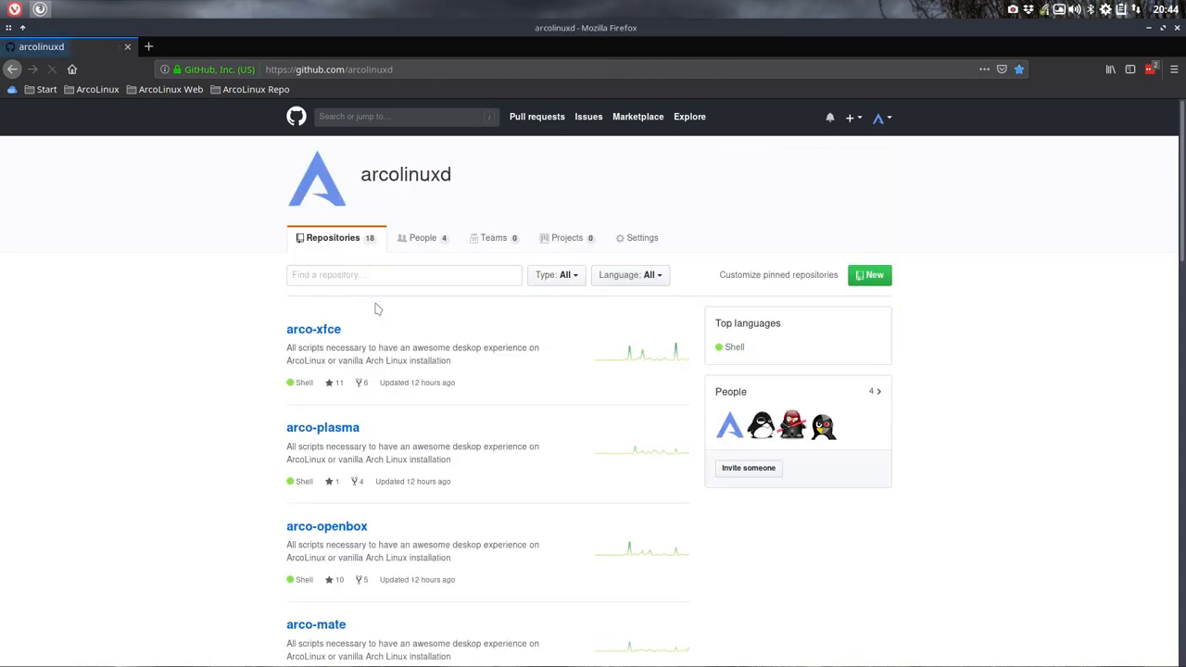
# Filter the arcolinuxd repositories by 'budgie' and open arco-budgie.
pyautogui.click(404, 275)
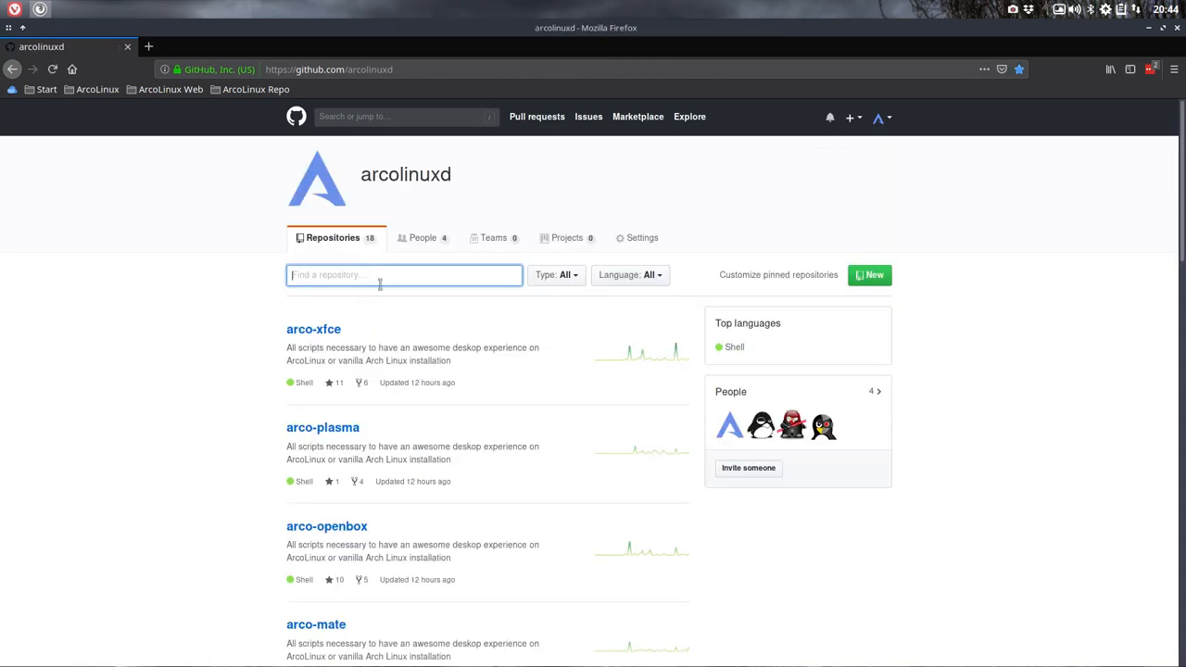
pyautogui.write('budig')
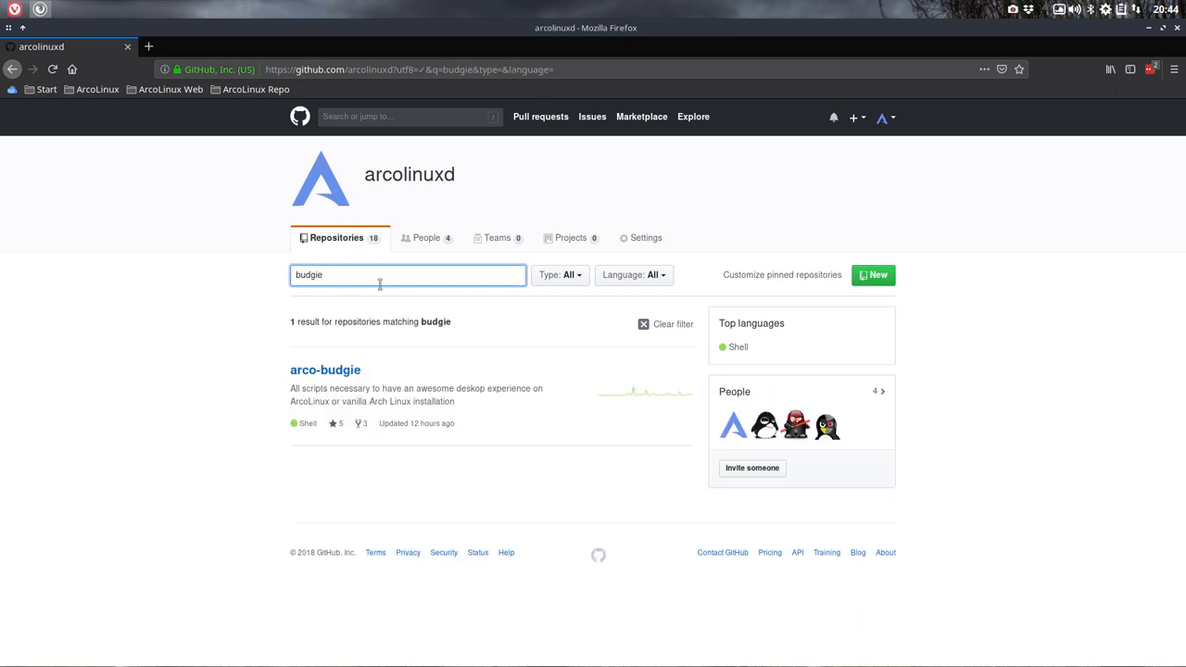
pyautogui.moveTo(330, 371)
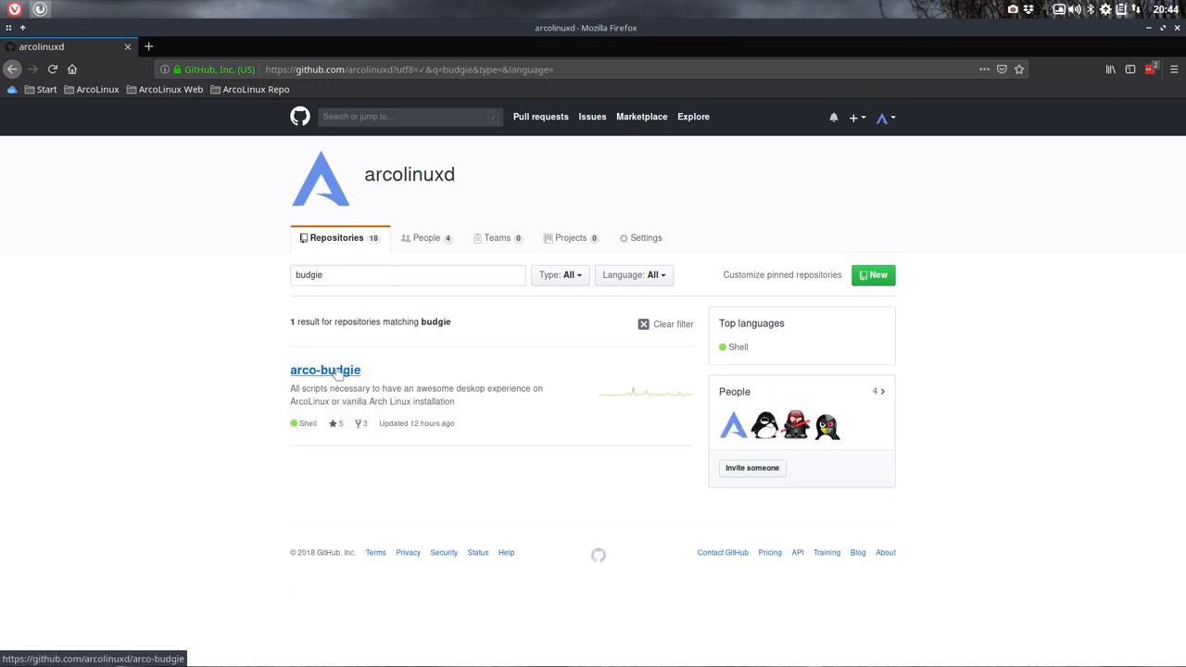
pyautogui.click(325, 371)
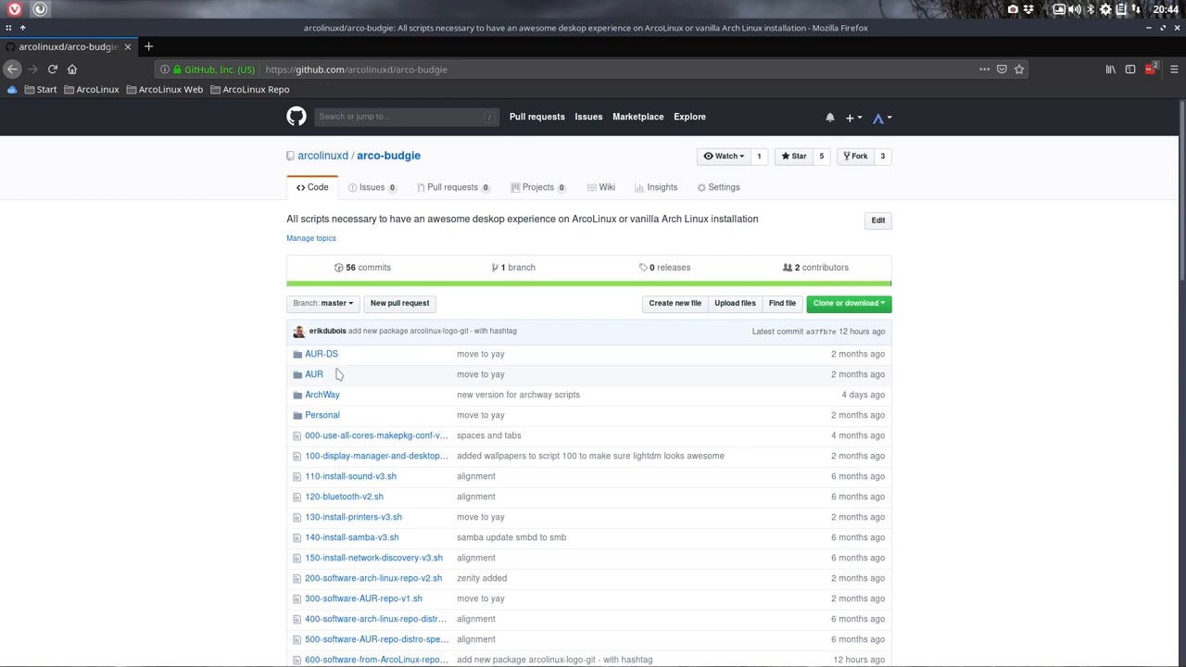
pyautogui.moveTo(845, 397)
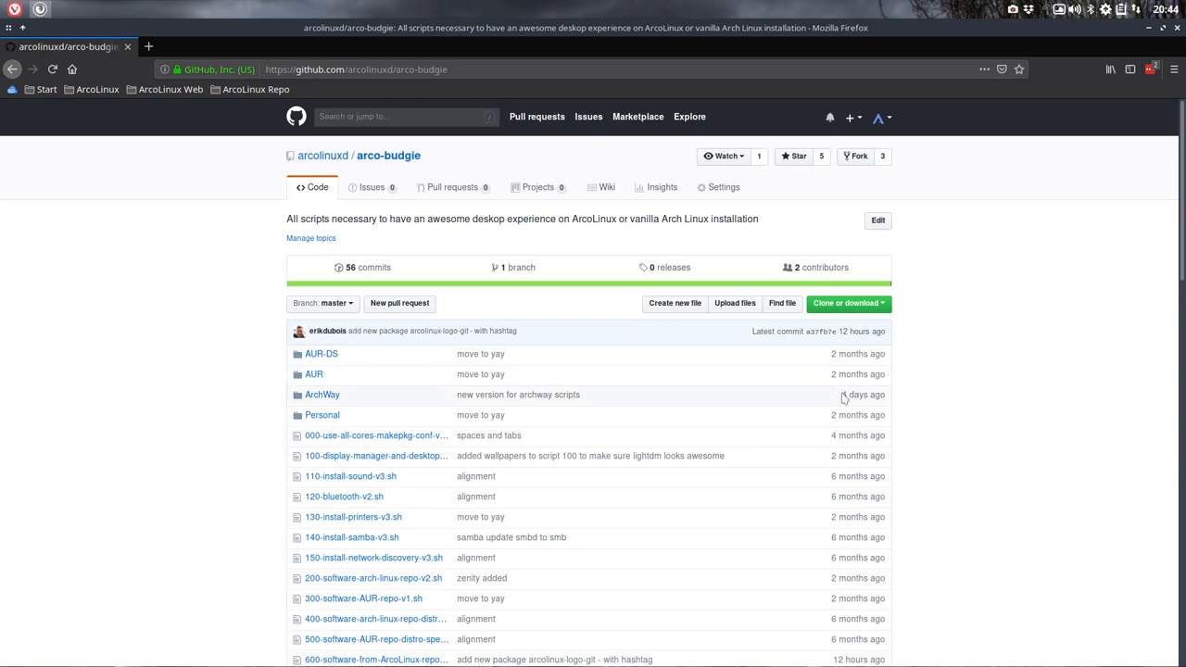
pyautogui.doubleClick(519, 395)
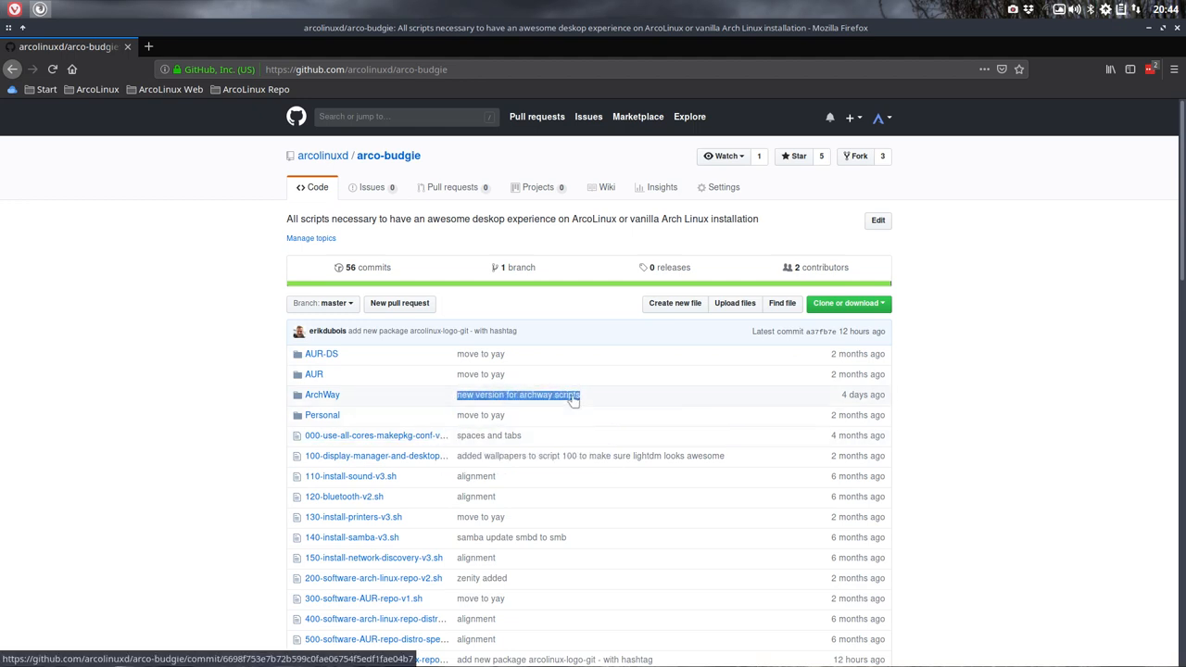
pyautogui.click(367, 267)
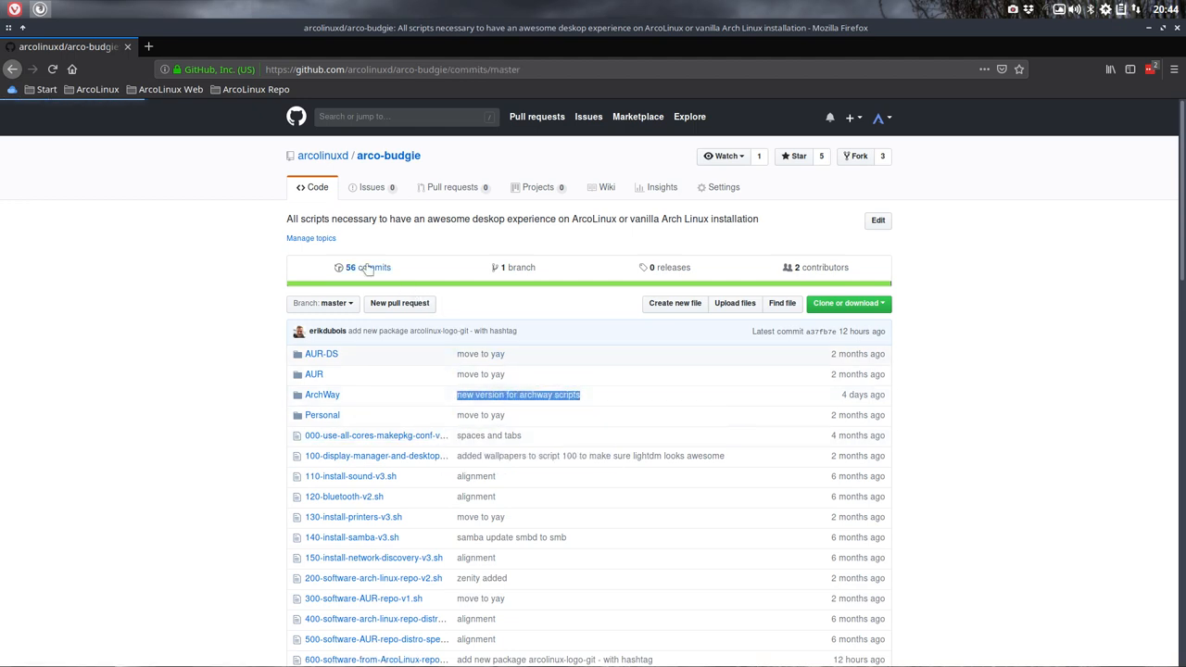
pyautogui.click(367, 266)
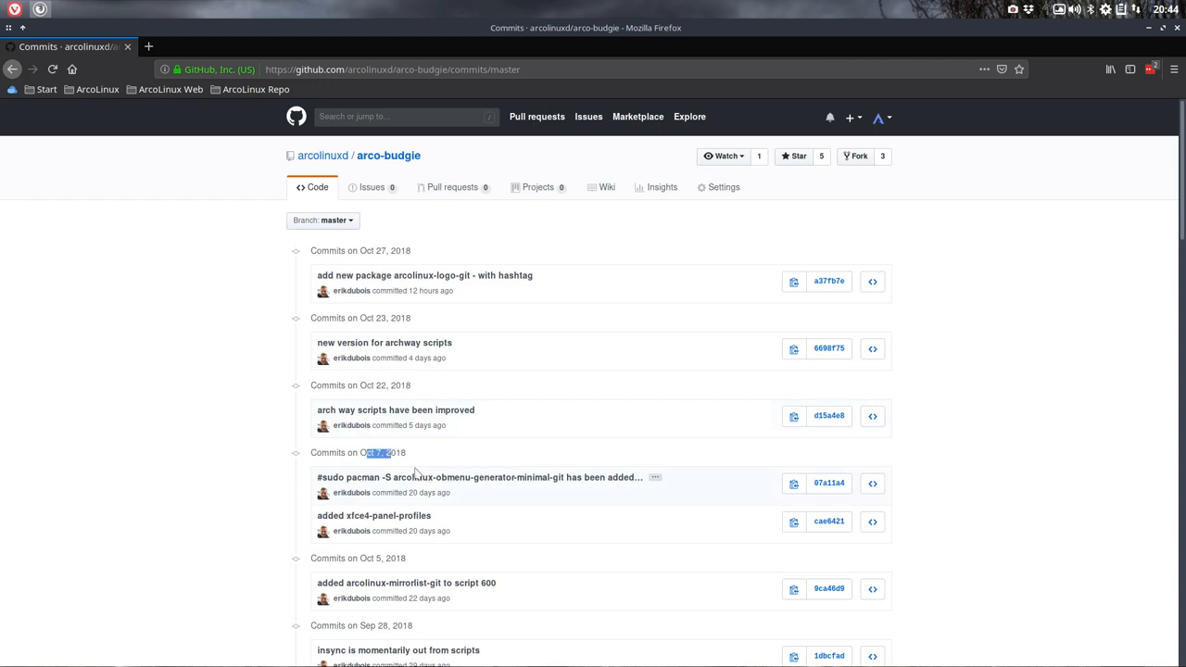
pyautogui.moveTo(399, 409)
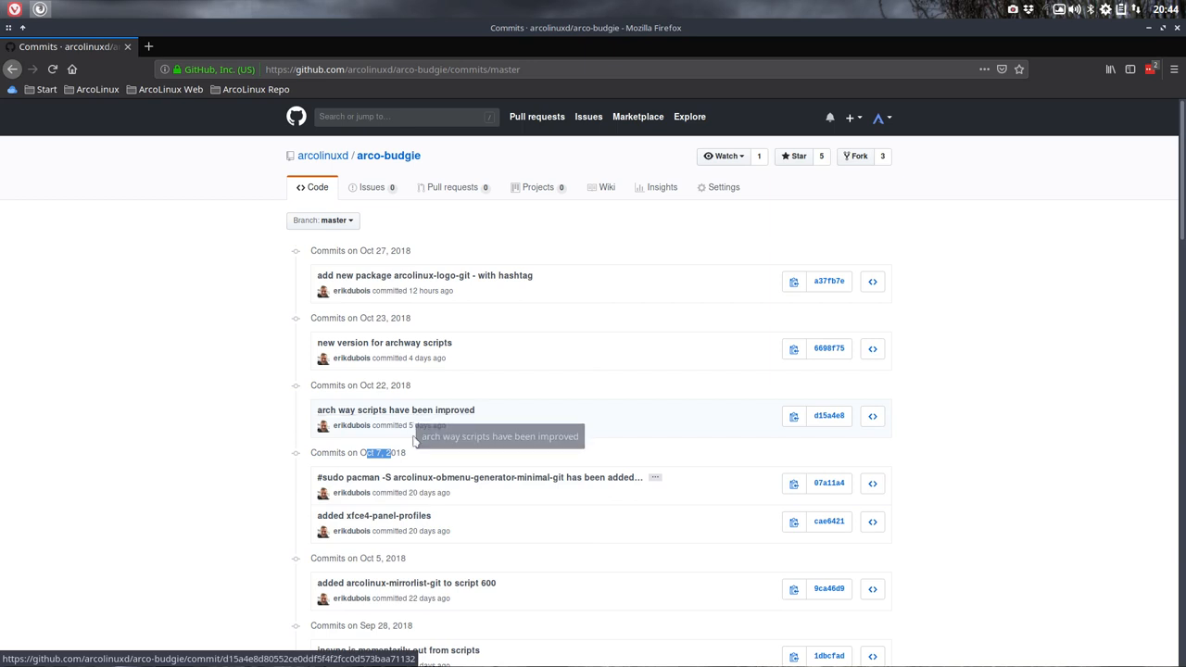
pyautogui.click(478, 478)
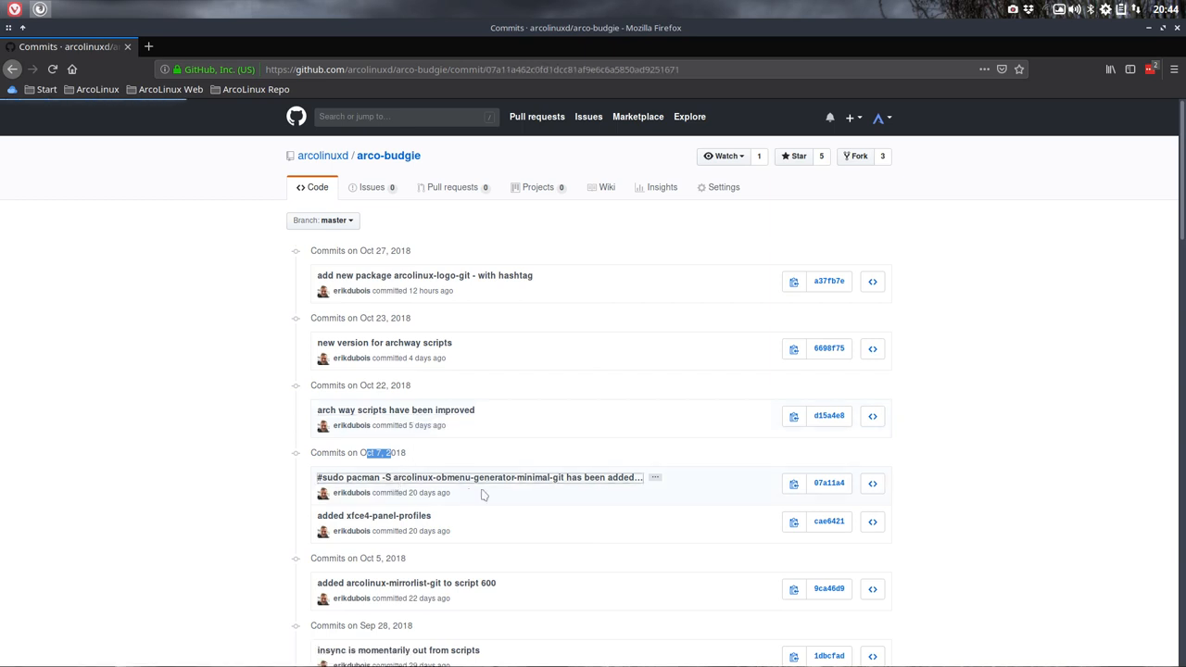
pyautogui.click(477, 478)
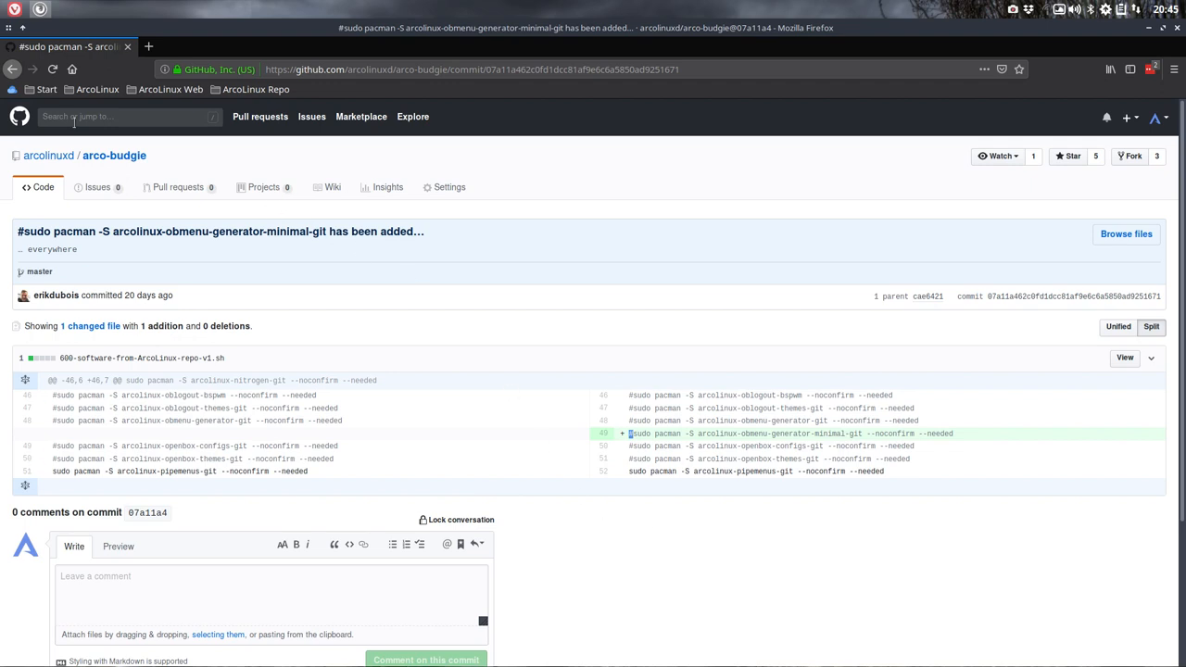
pyautogui.click(14, 71)
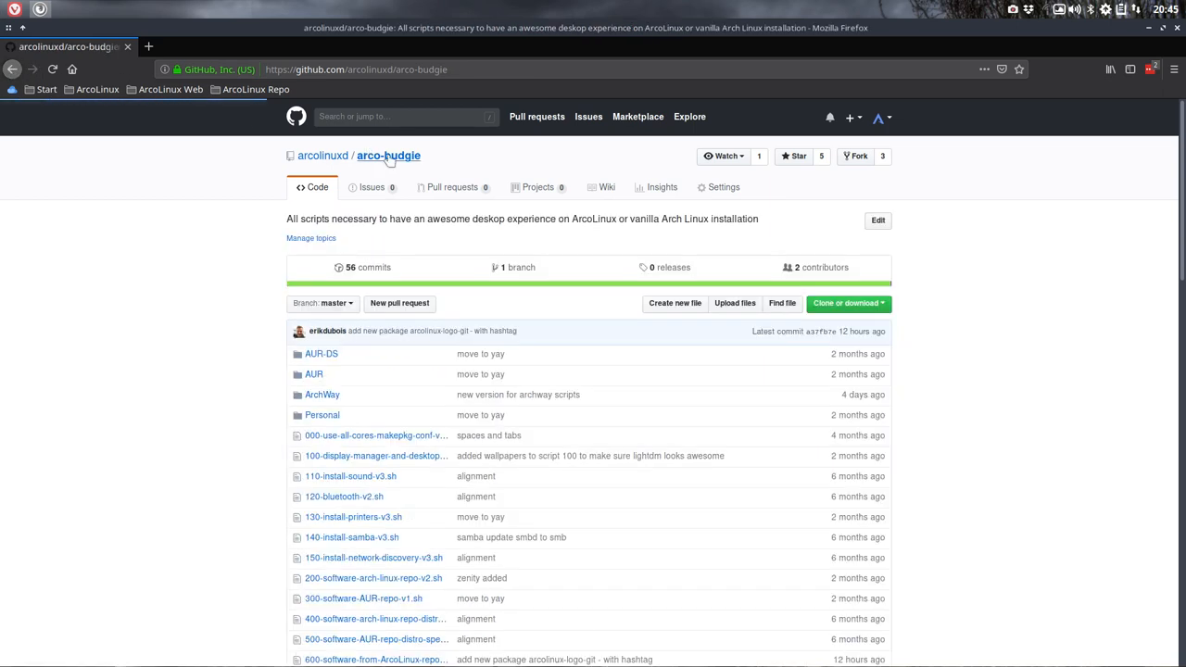
pyautogui.moveTo(378, 163)
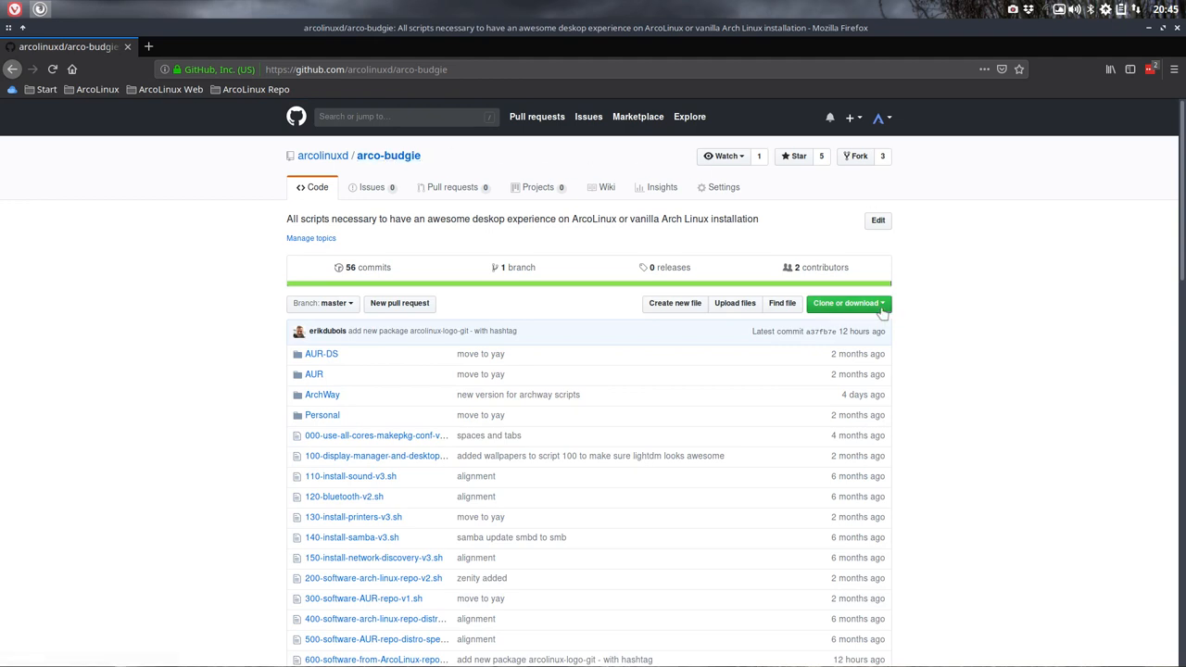
pyautogui.click(849, 304)
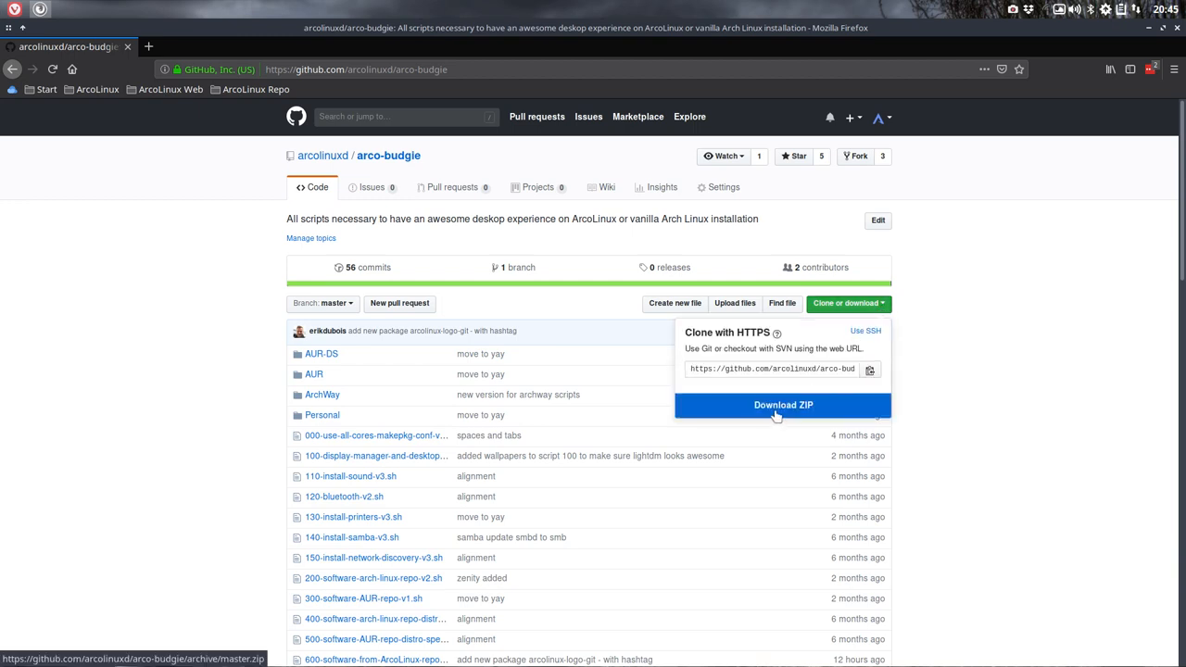
pyautogui.click(783, 404)
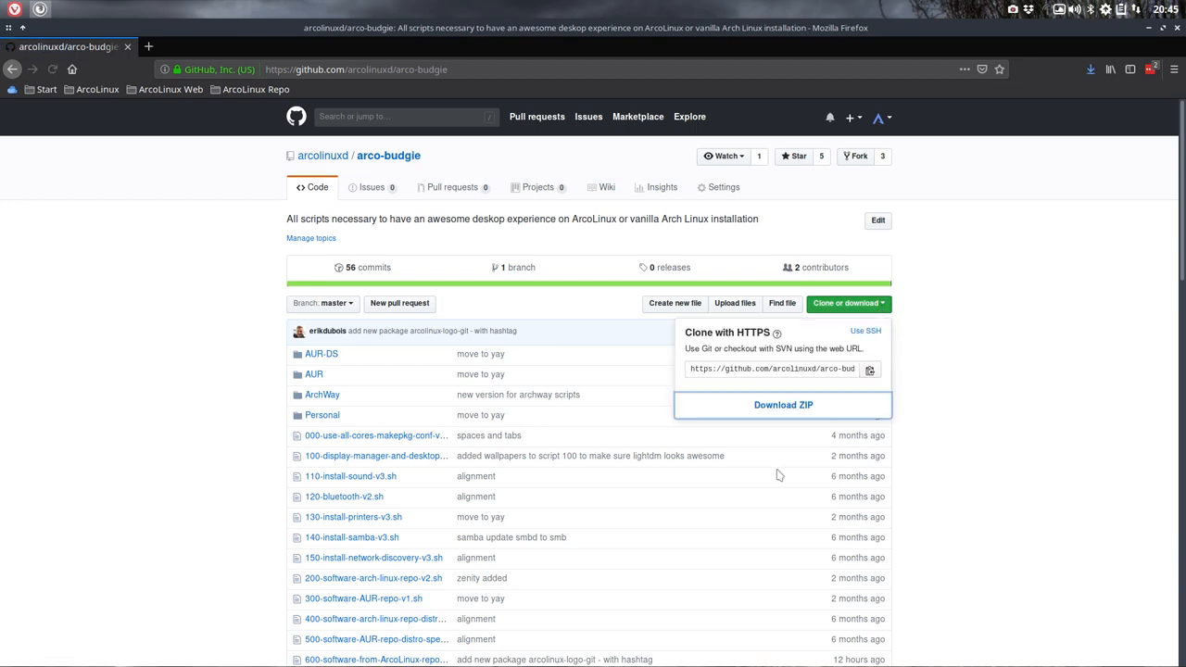
pyautogui.click(782, 404)
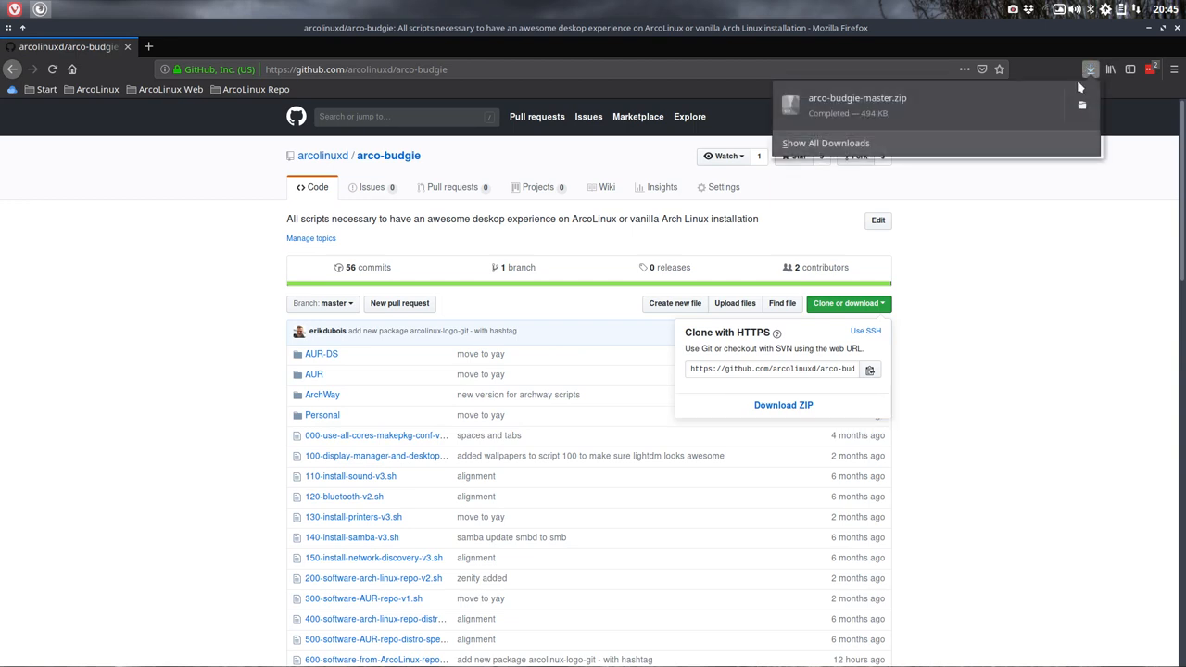
pyautogui.moveTo(1011, 302)
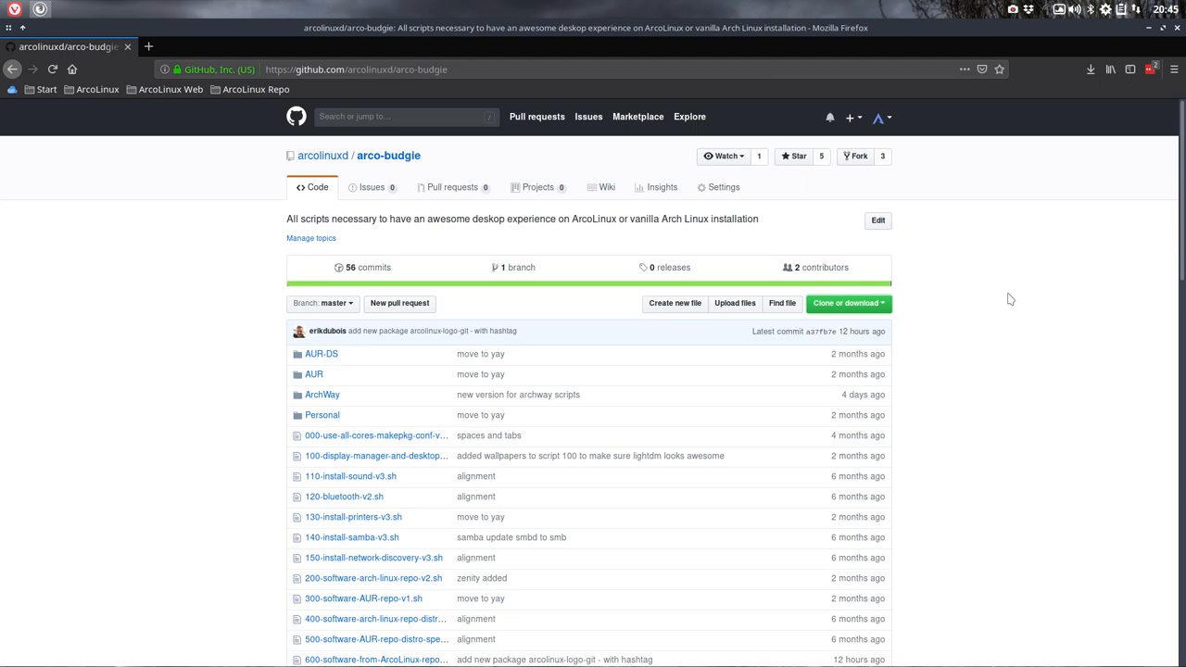
pyautogui.moveTo(998, 307)
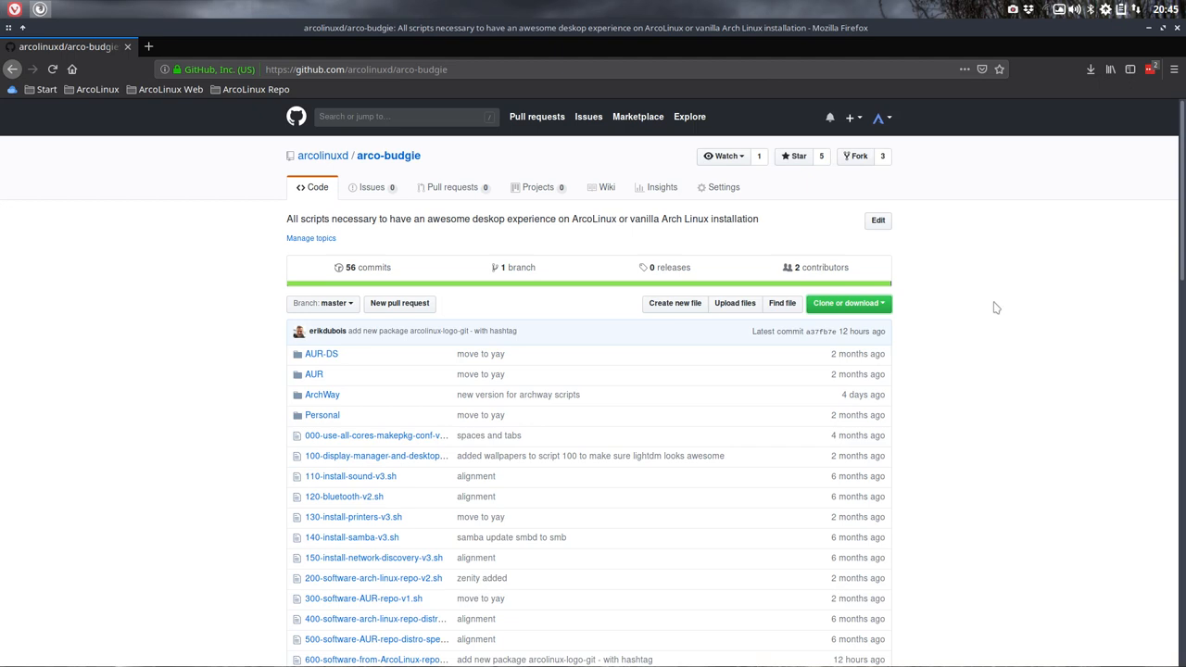
pyautogui.moveTo(293, 286)
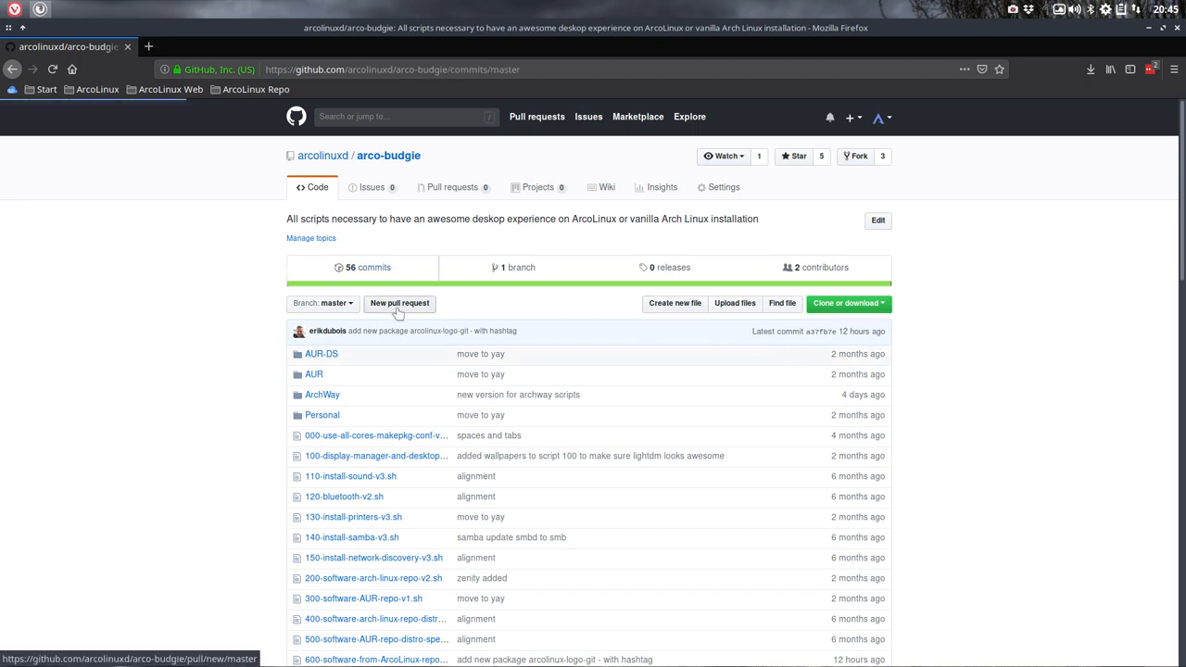
# From the commit history, open the Sep 5 'script 600 moved copy from skel up the ladder' commit and its diff.
pyautogui.click(366, 267)
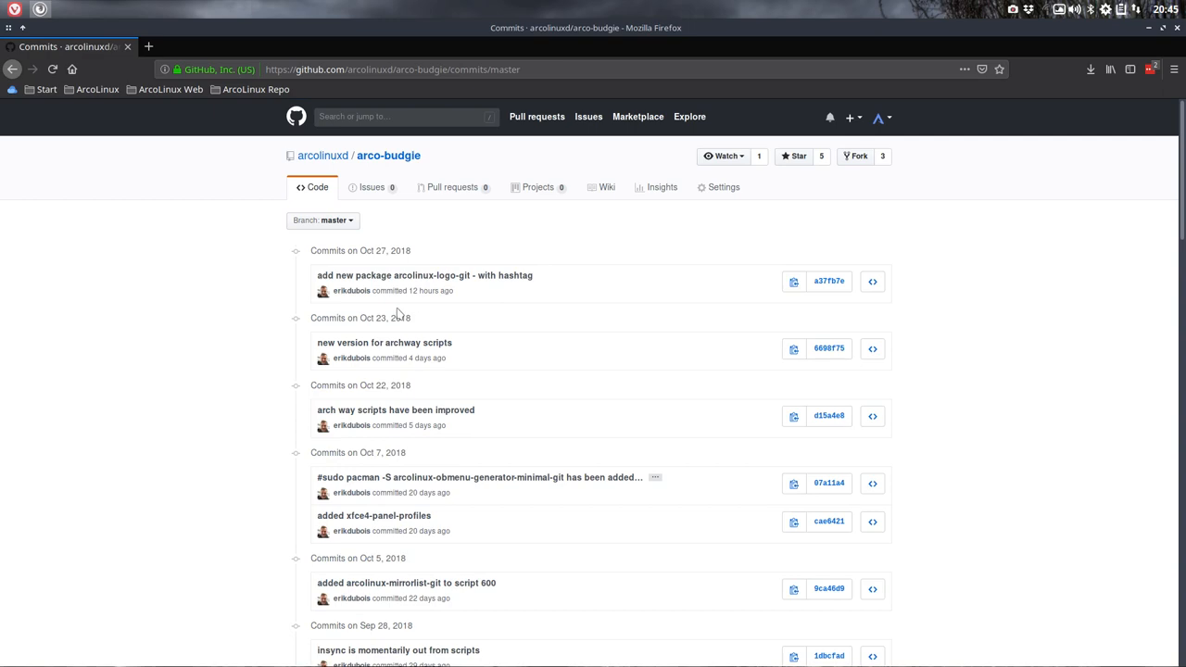
pyautogui.scroll(-3)
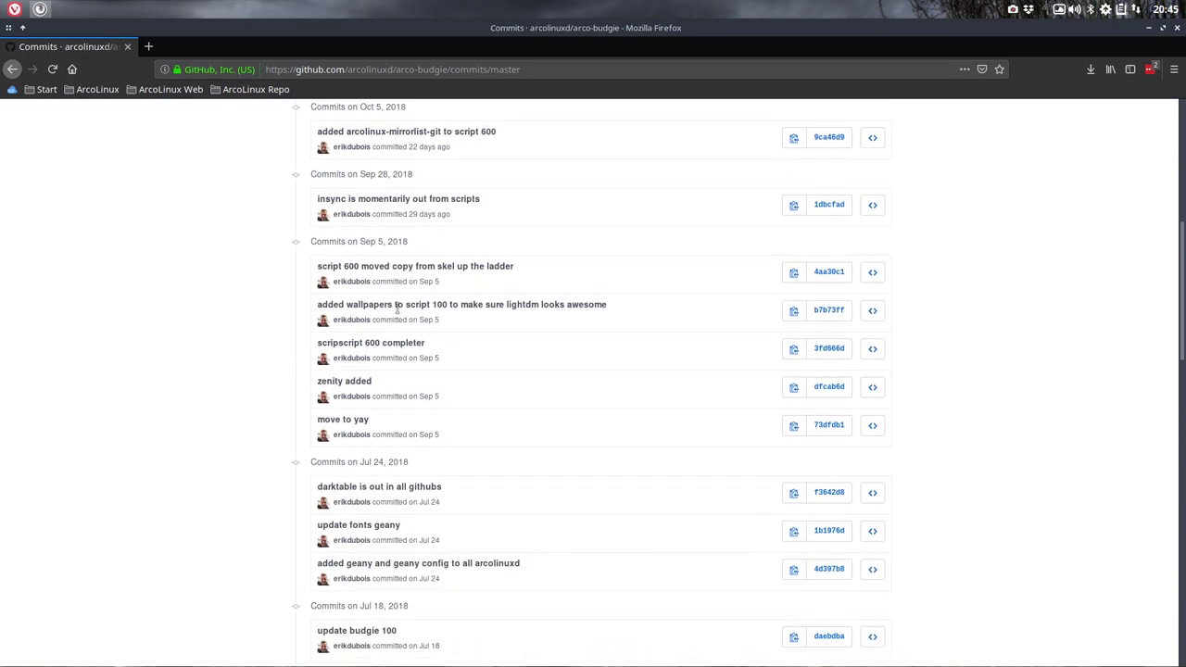
pyautogui.scroll(-3)
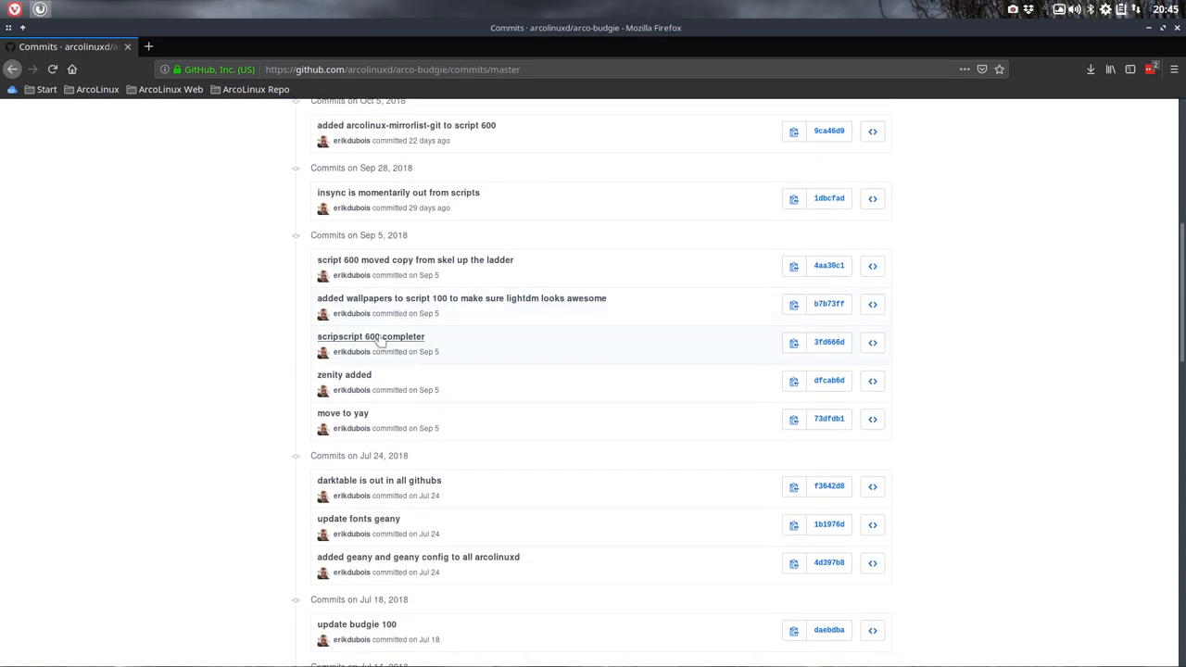
pyautogui.moveTo(434, 313)
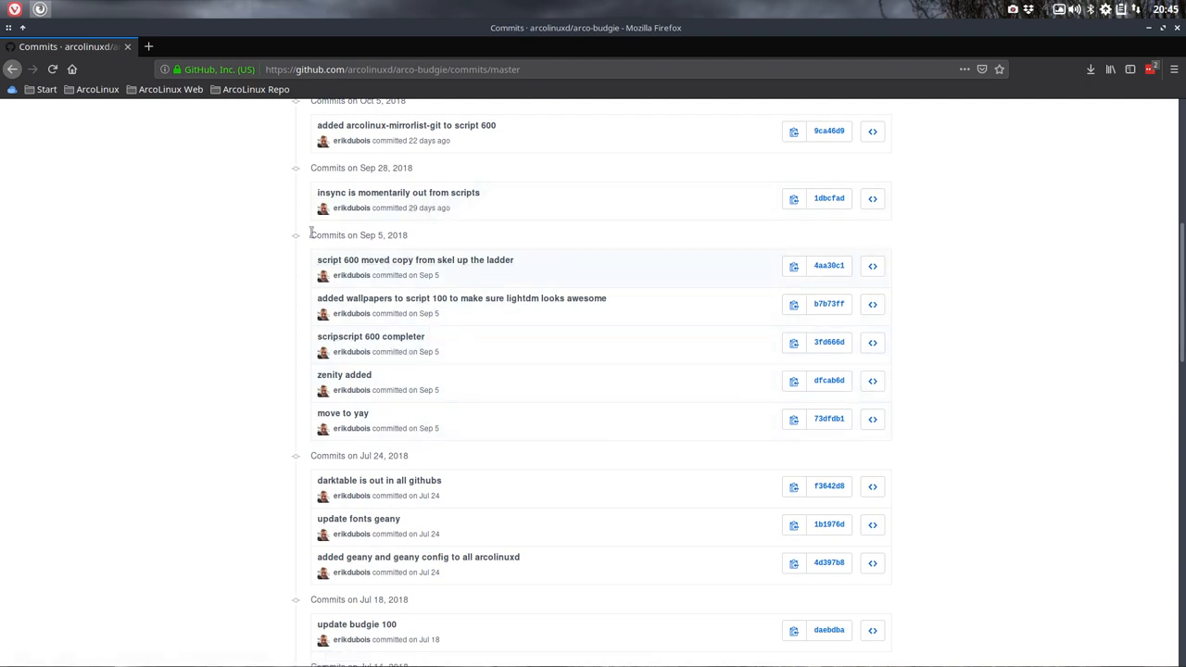
pyautogui.moveTo(419, 263)
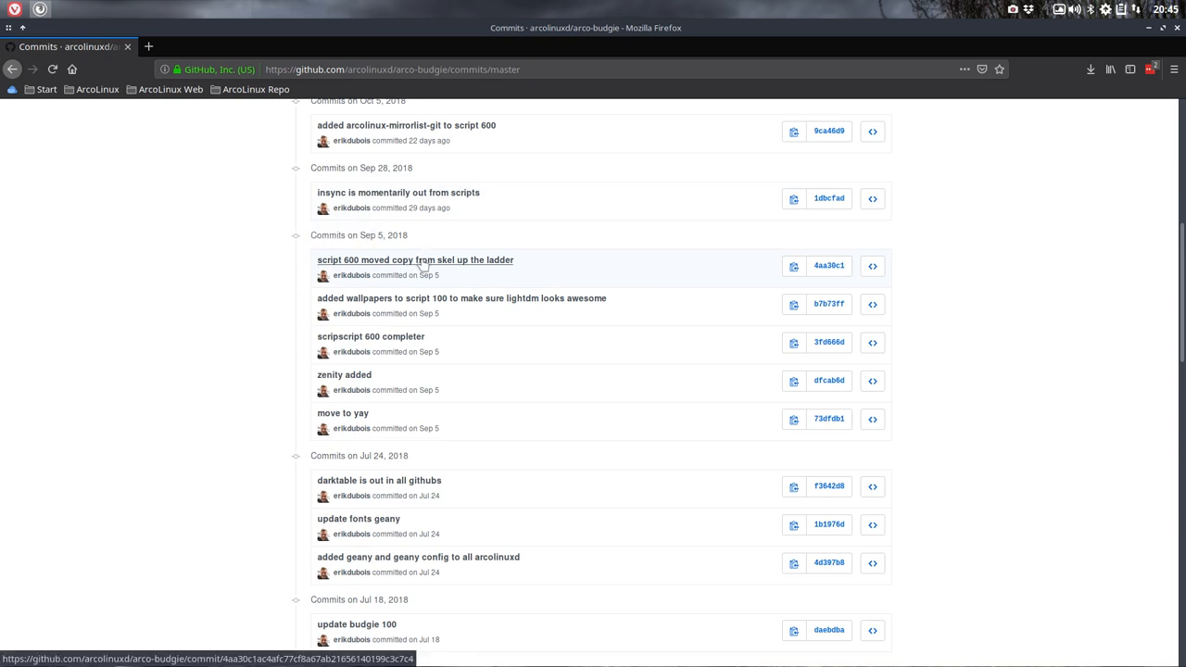
pyautogui.moveTo(425, 263)
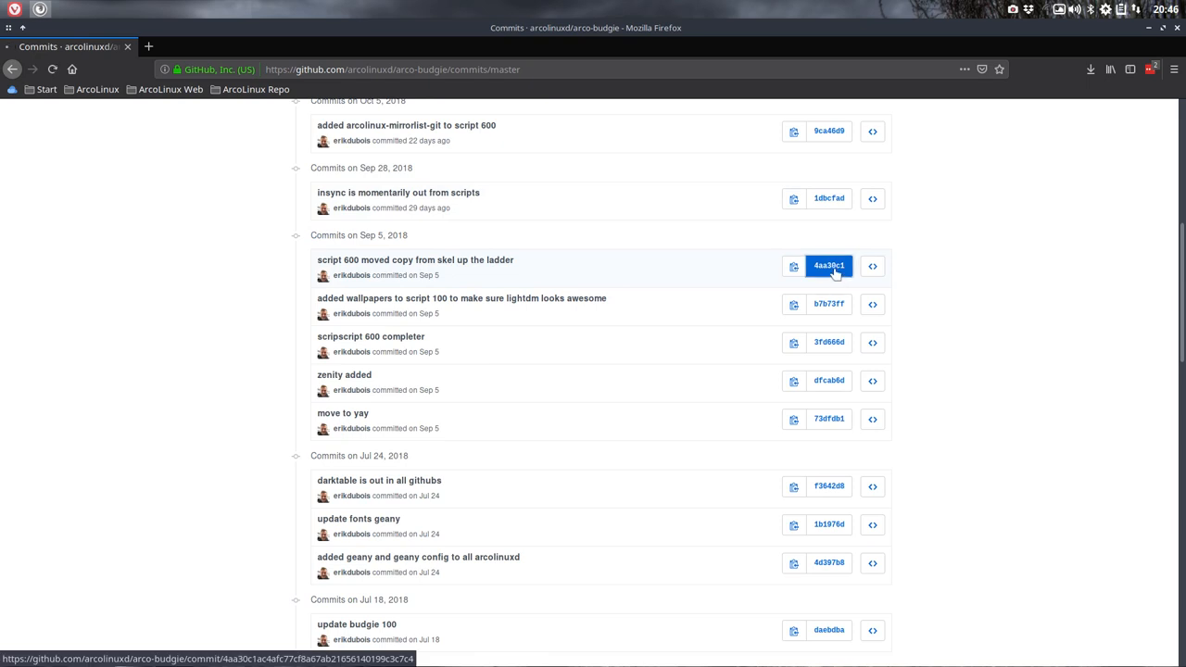
pyautogui.click(837, 267)
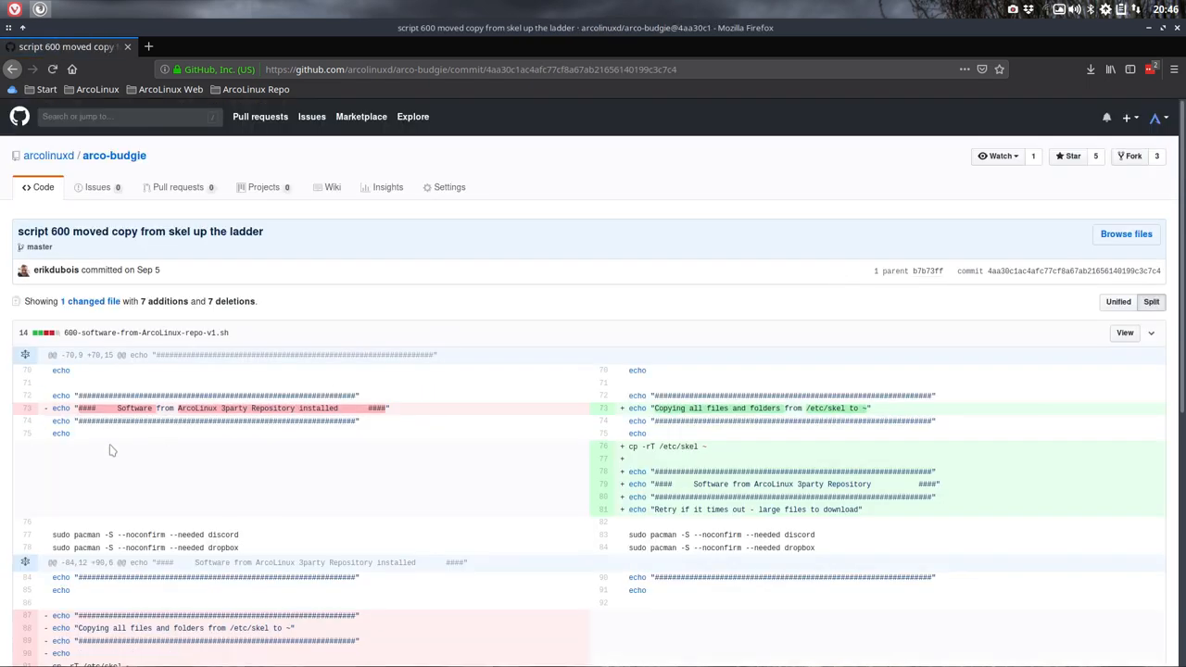
pyautogui.doubleClick(133, 410)
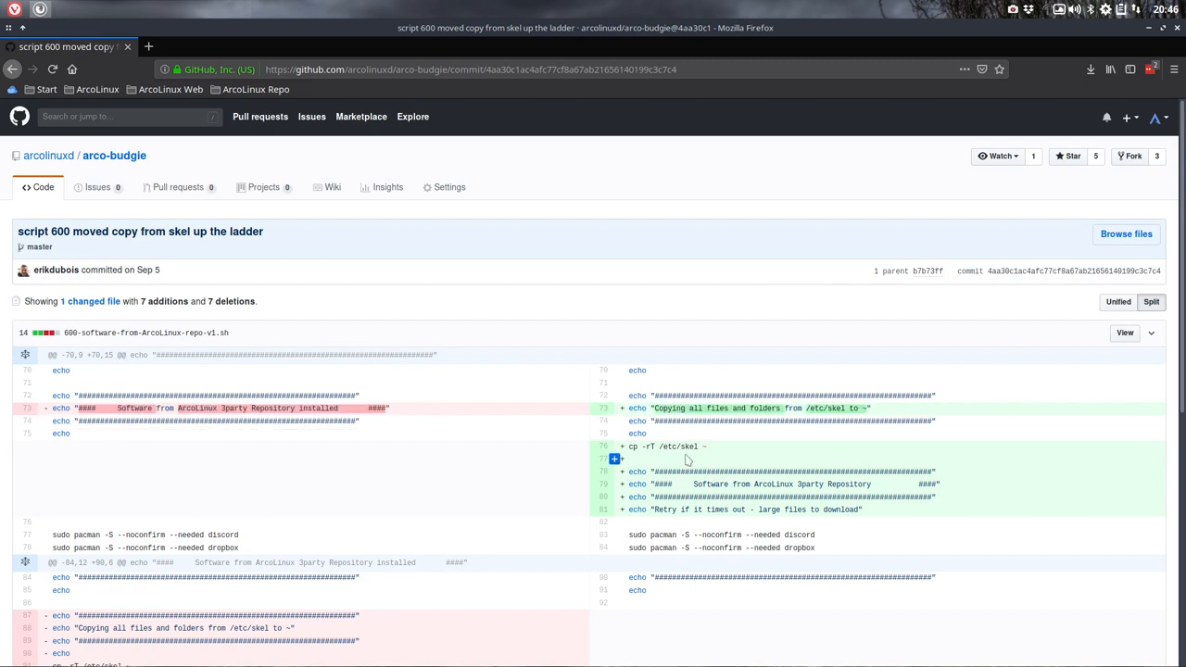
pyautogui.moveTo(716, 446)
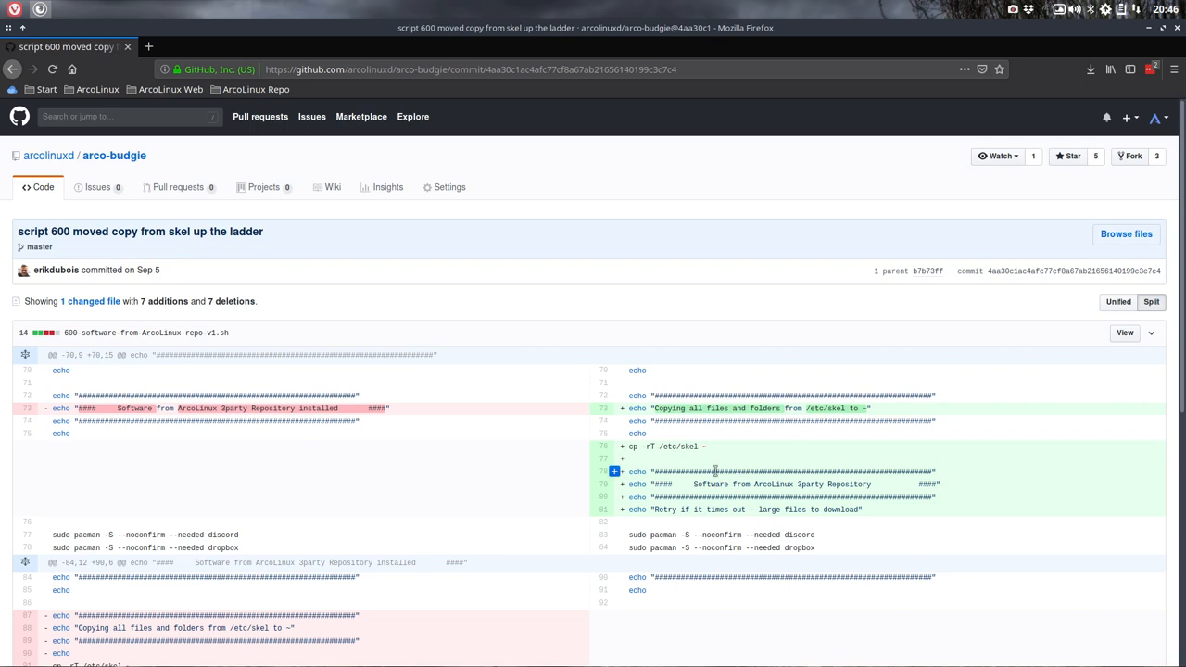
pyautogui.moveTo(782, 434)
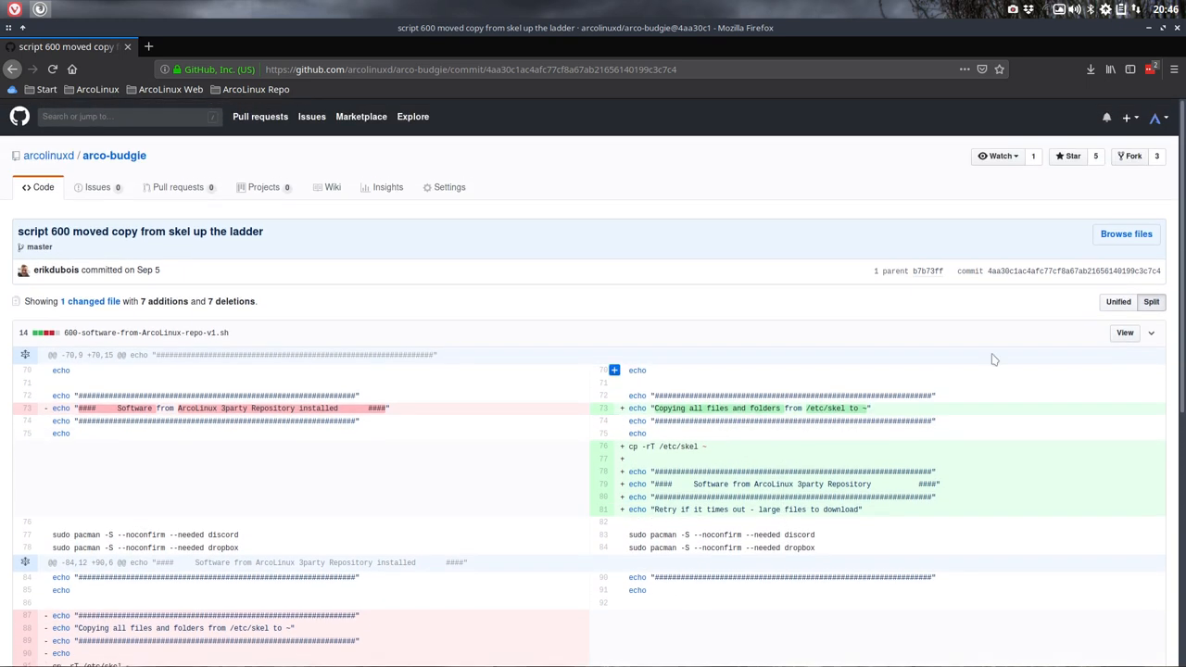
pyautogui.moveTo(1138, 234)
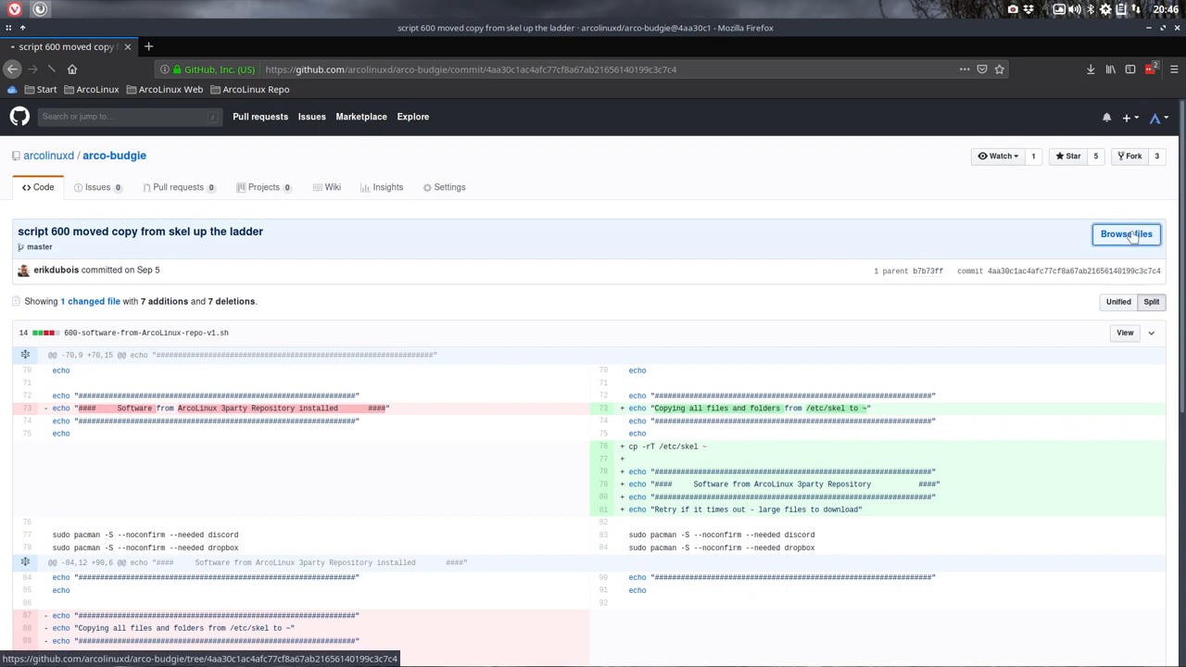
# Browse the repository's file tree at that commit and select its tree URL.
pyautogui.click(1127, 233)
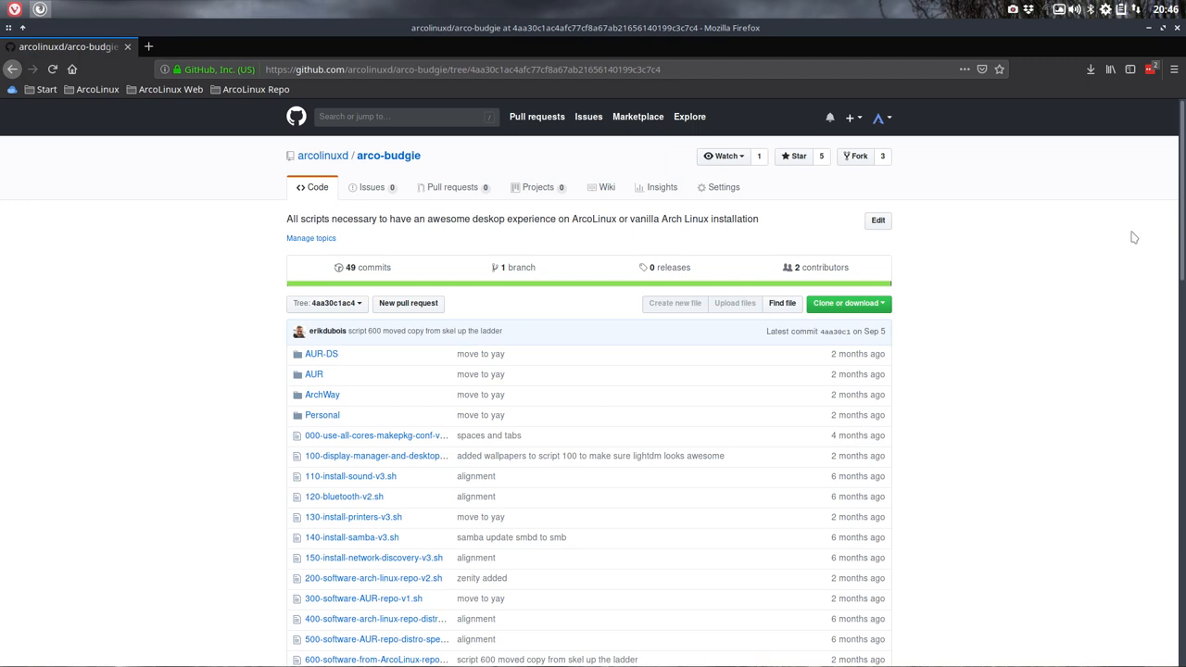
pyautogui.scroll(-3)
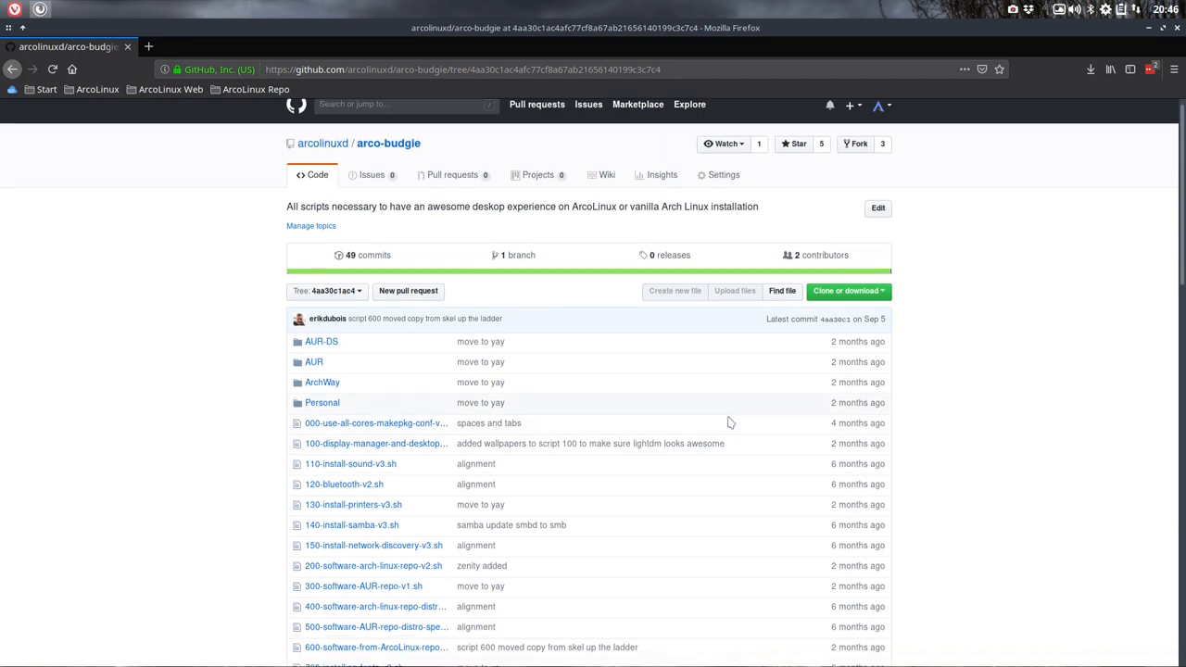
pyautogui.scroll(-3)
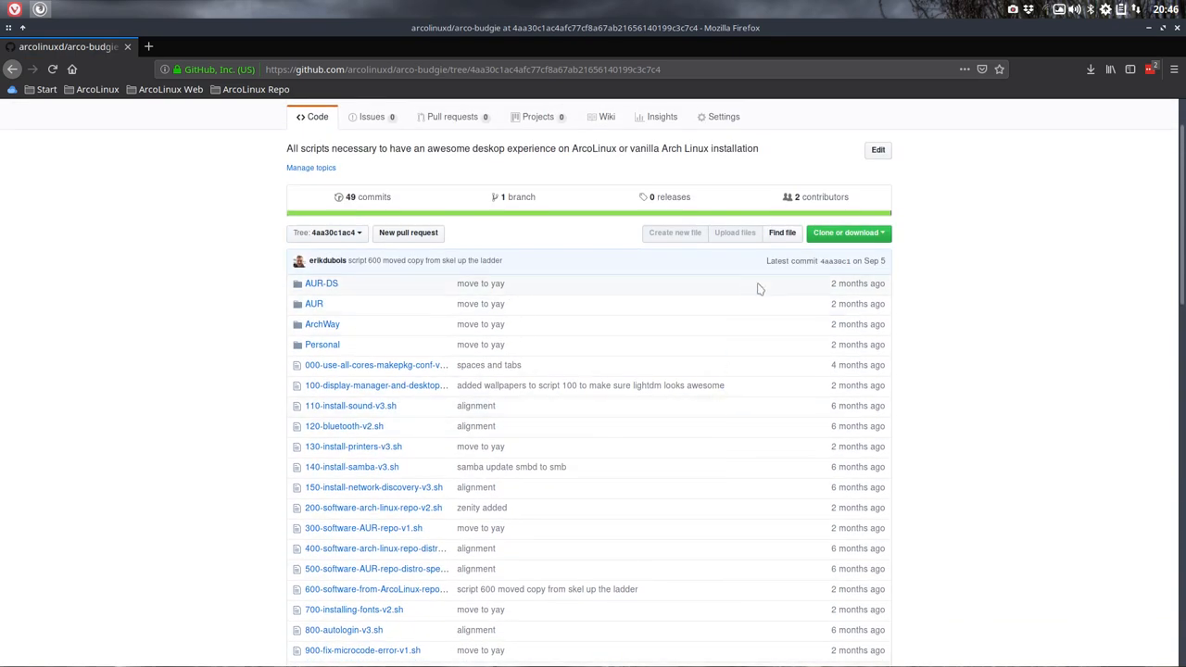
pyautogui.moveTo(426, 249)
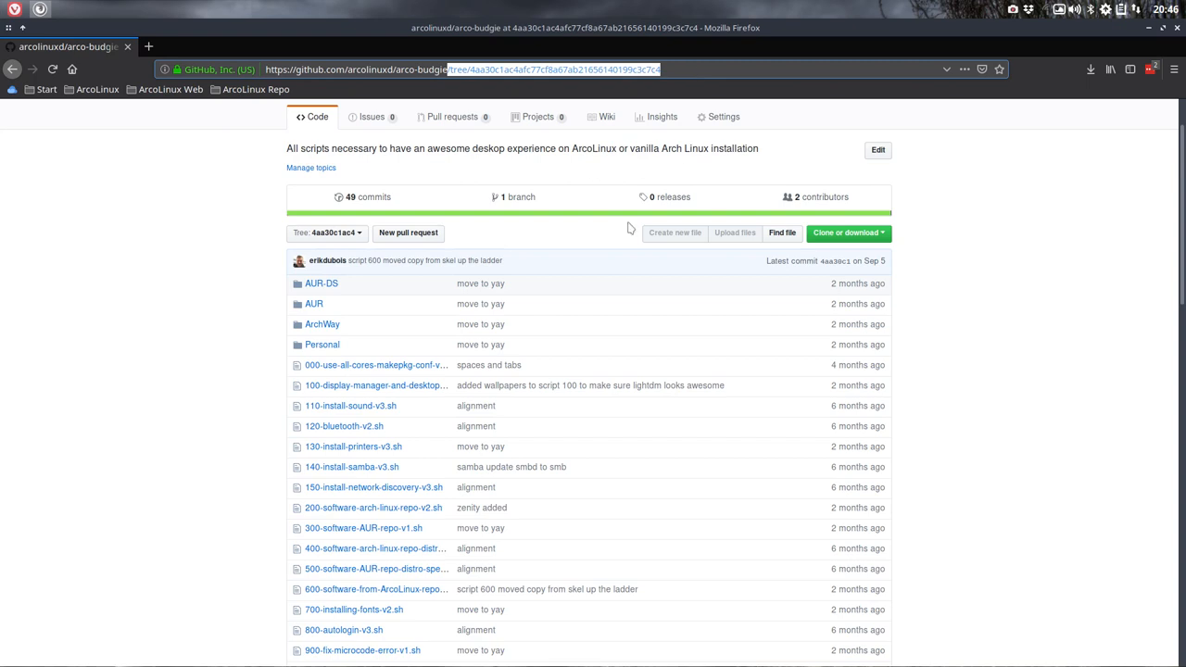
pyautogui.click(845, 233)
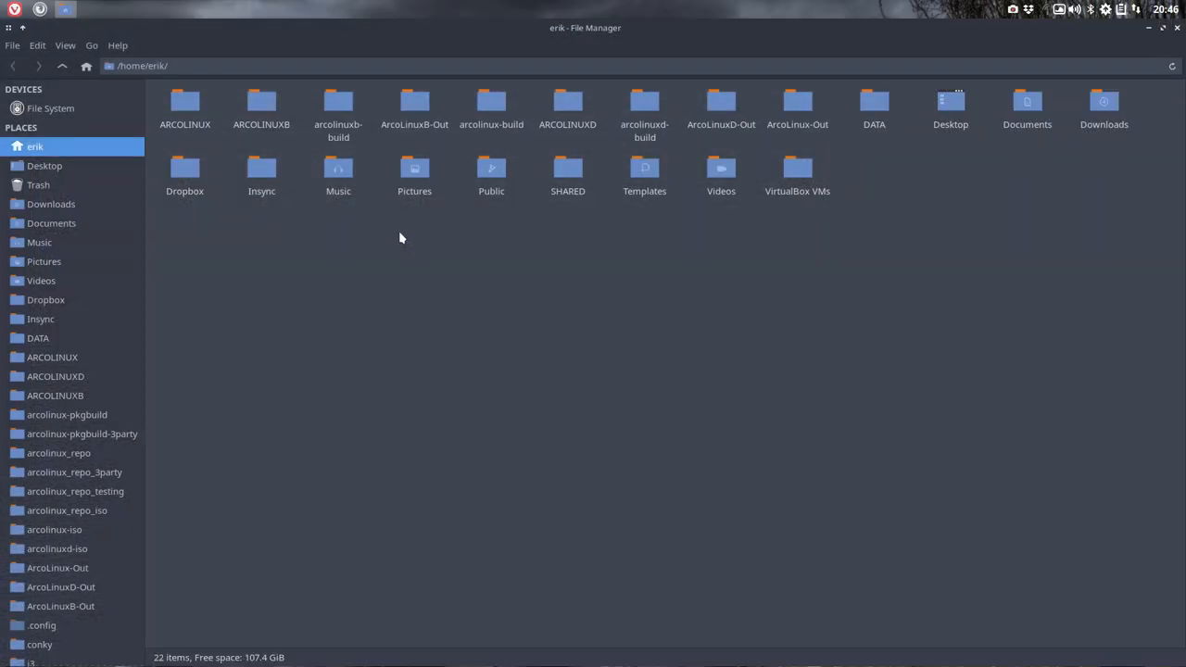
# Extract the downloaded arco-budgie ZIPs in Downloads and select both resulting folders for comparison.
pyautogui.click(52, 204)
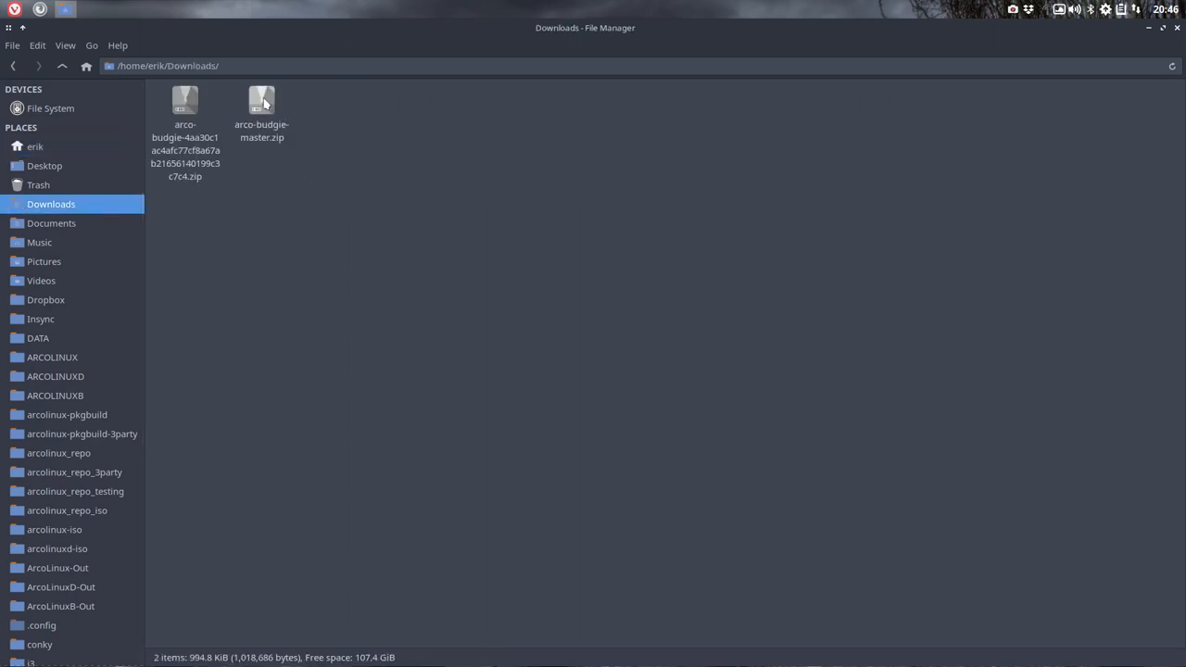
pyautogui.rightClick(263, 100)
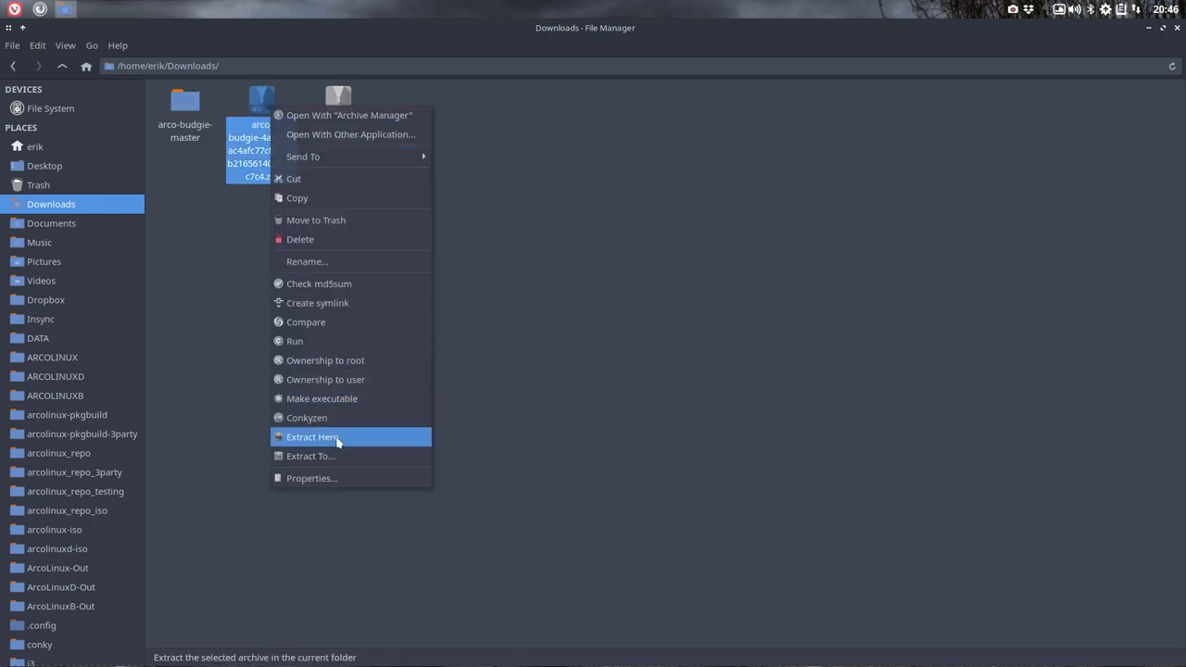
pyautogui.click(313, 438)
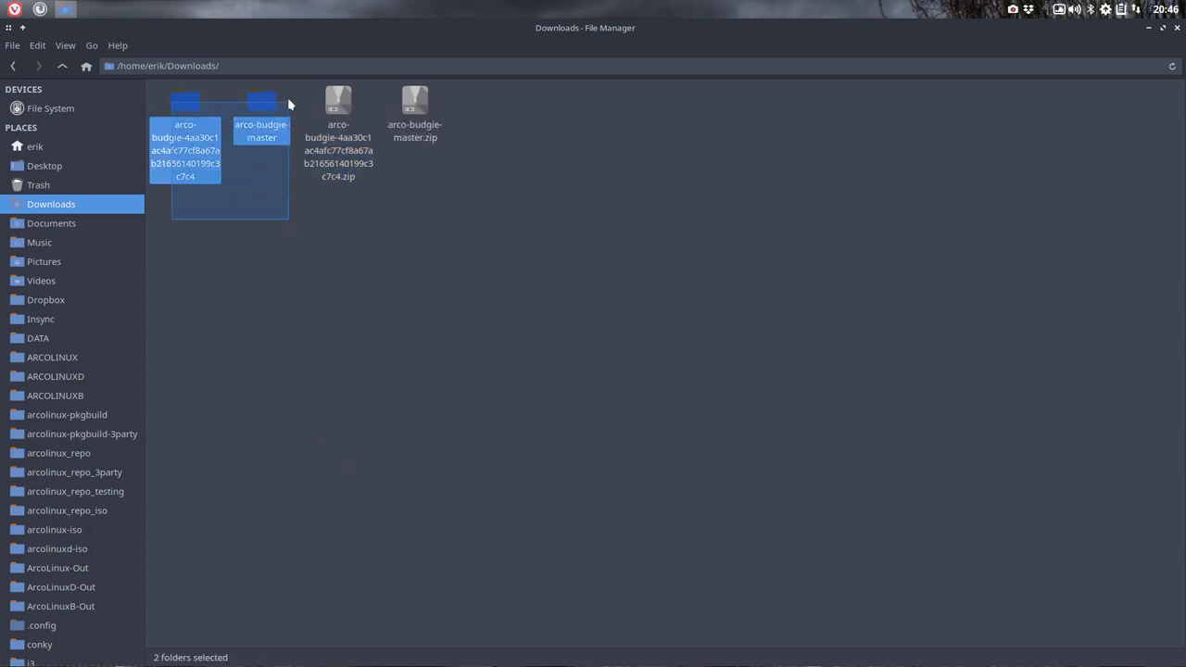
pyautogui.rightClick(262, 112)
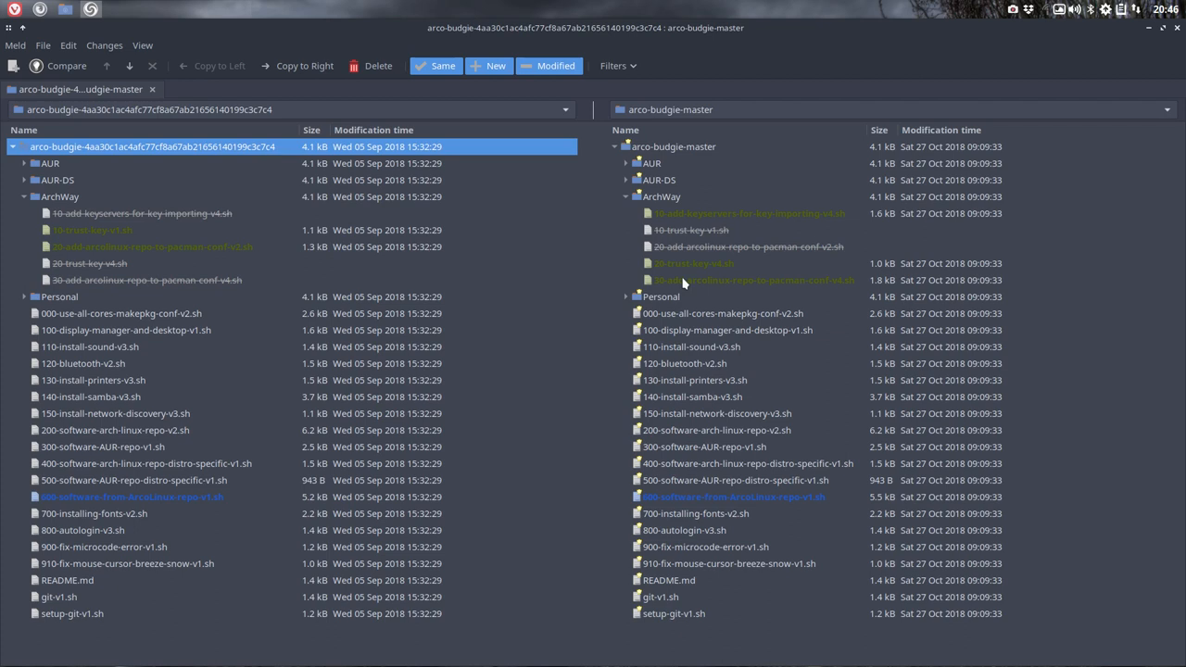
# Inspect the new 10-add-keyservers and master's 20-trust-key-v4.sh scripts in ArchWay.
pyautogui.click(749, 213)
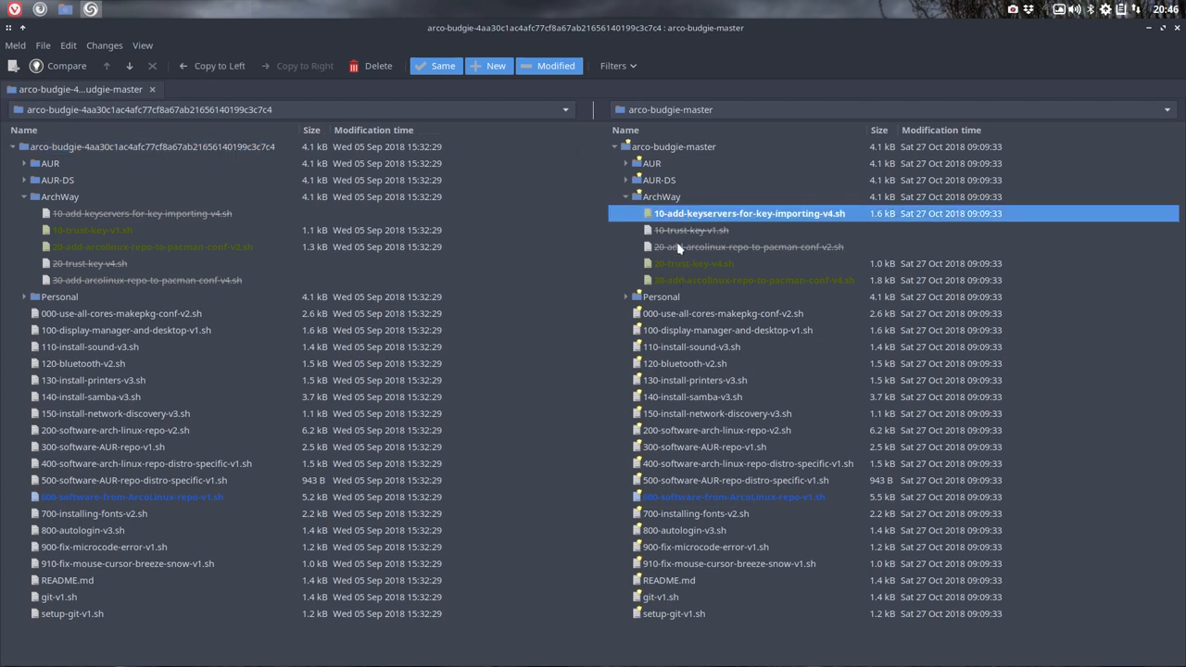
pyautogui.moveTo(660, 267)
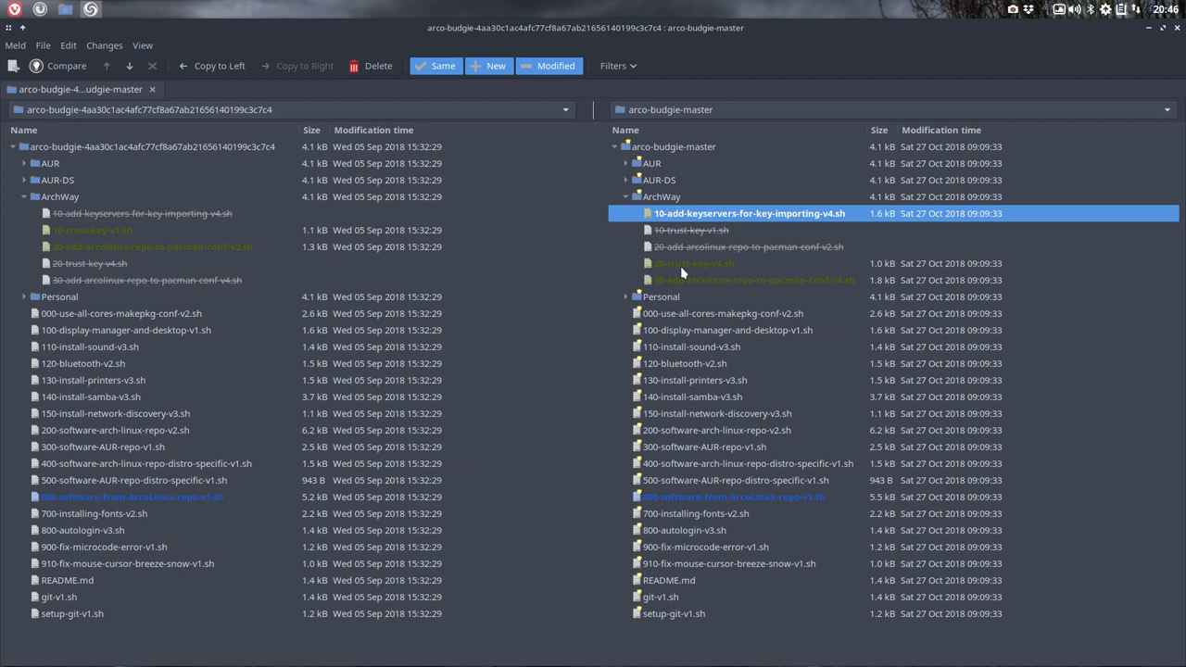
pyautogui.click(693, 263)
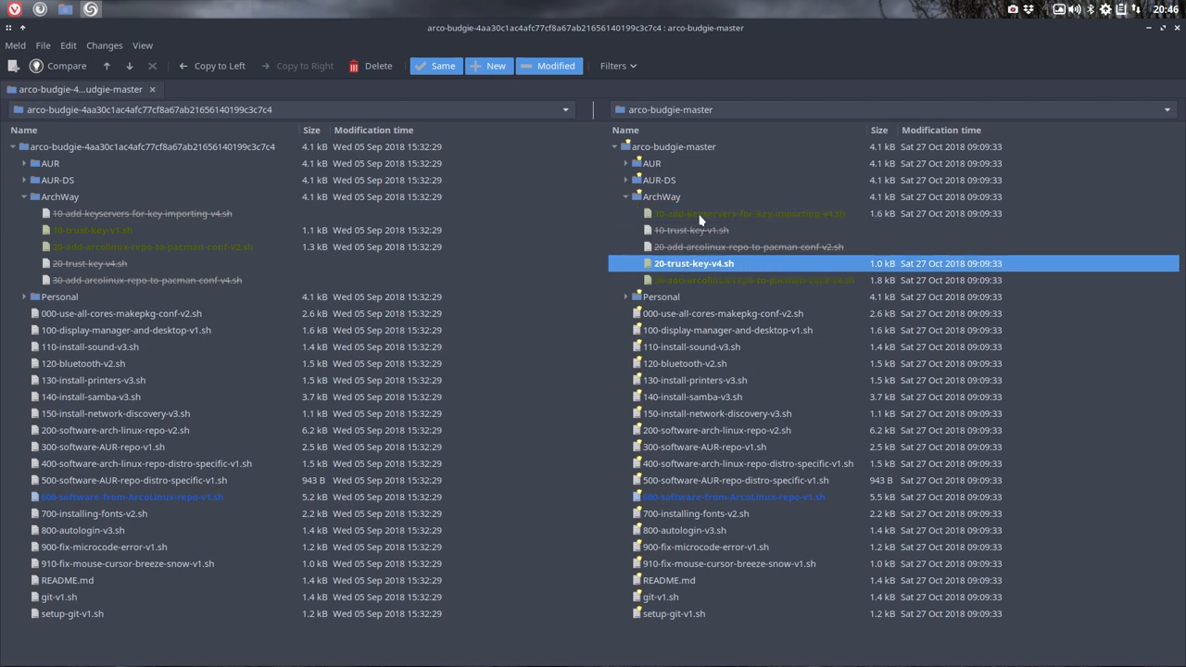
pyautogui.click(749, 213)
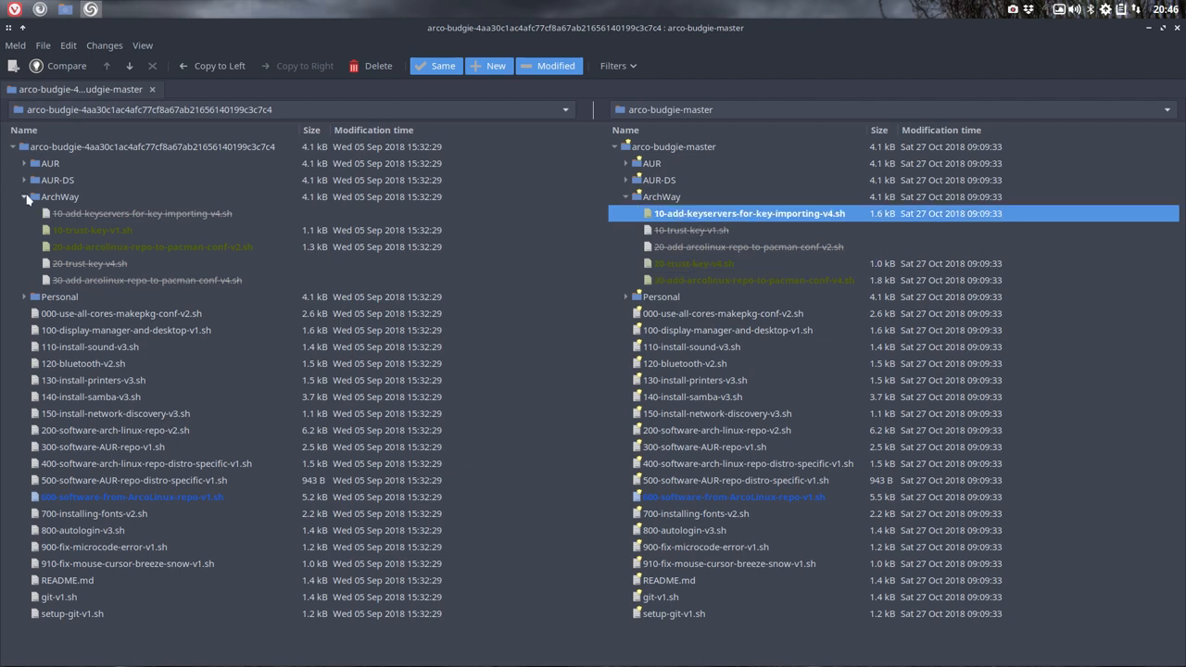
pyautogui.click(26, 197)
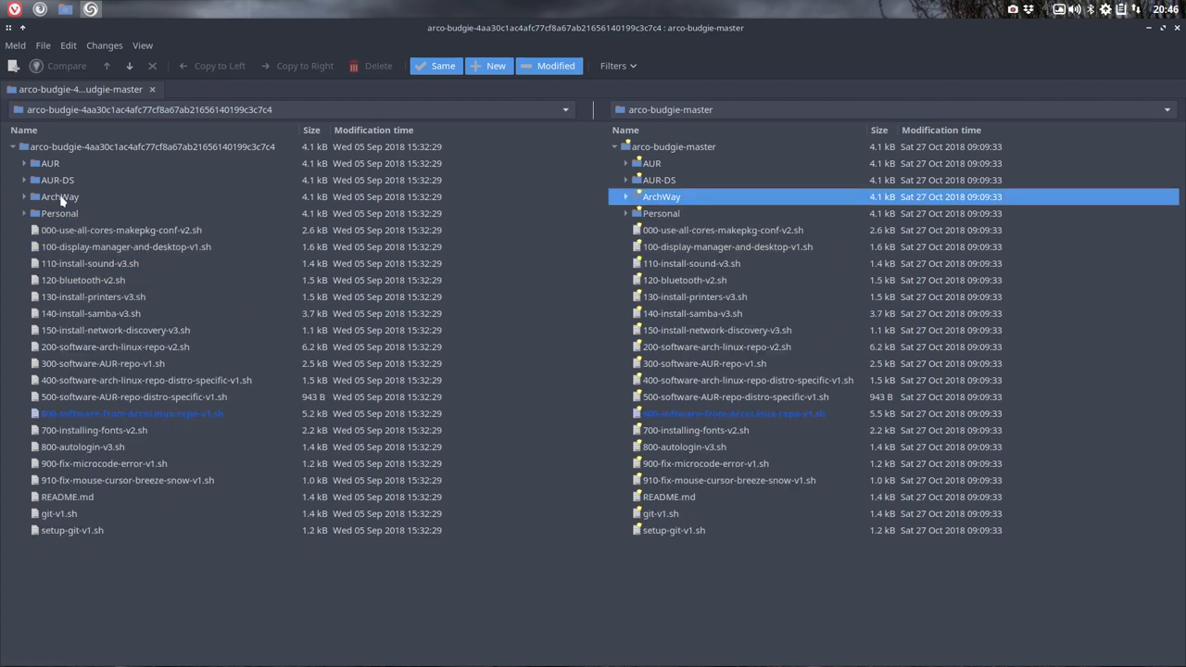
pyautogui.click(24, 197)
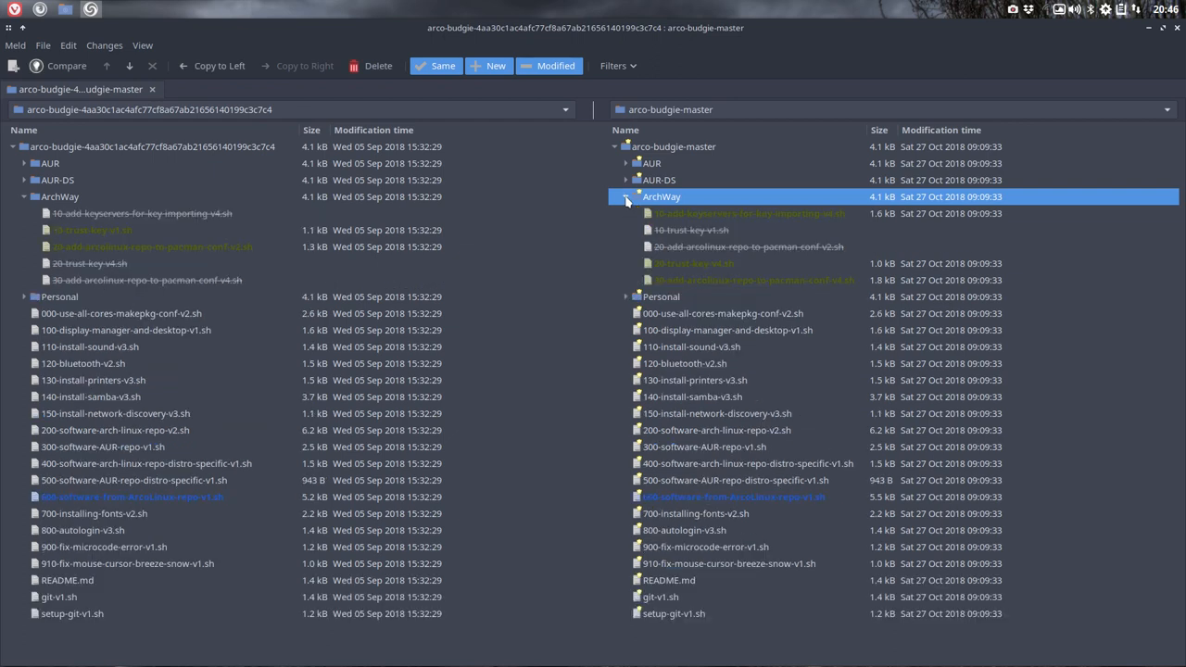
# Check the 30-add-arcolinux-repo-to-pacman-conf-v4.sh script, then collapse ArchWay.
pyautogui.click(749, 214)
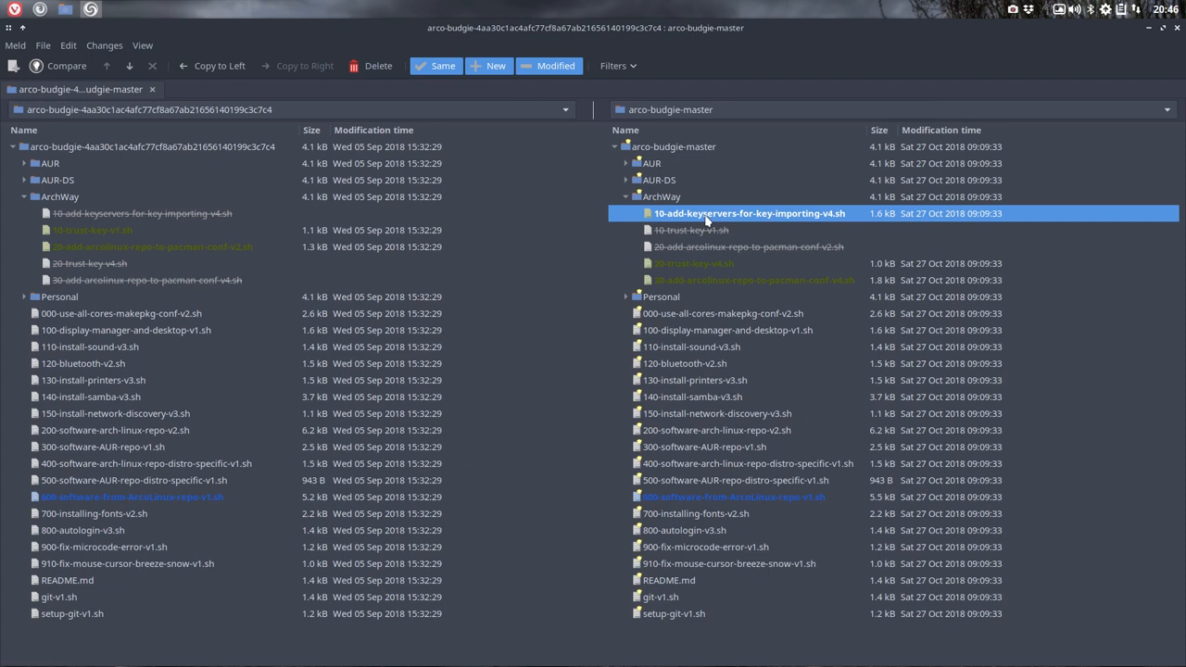
pyautogui.moveTo(700, 263)
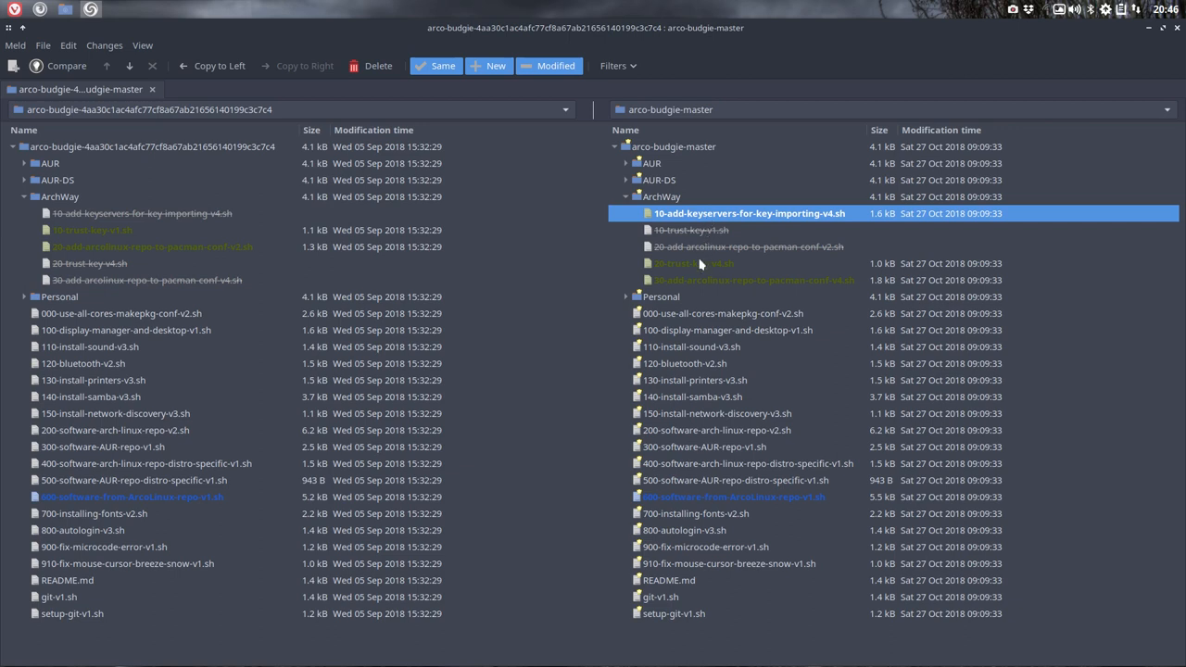
pyautogui.click(734, 280)
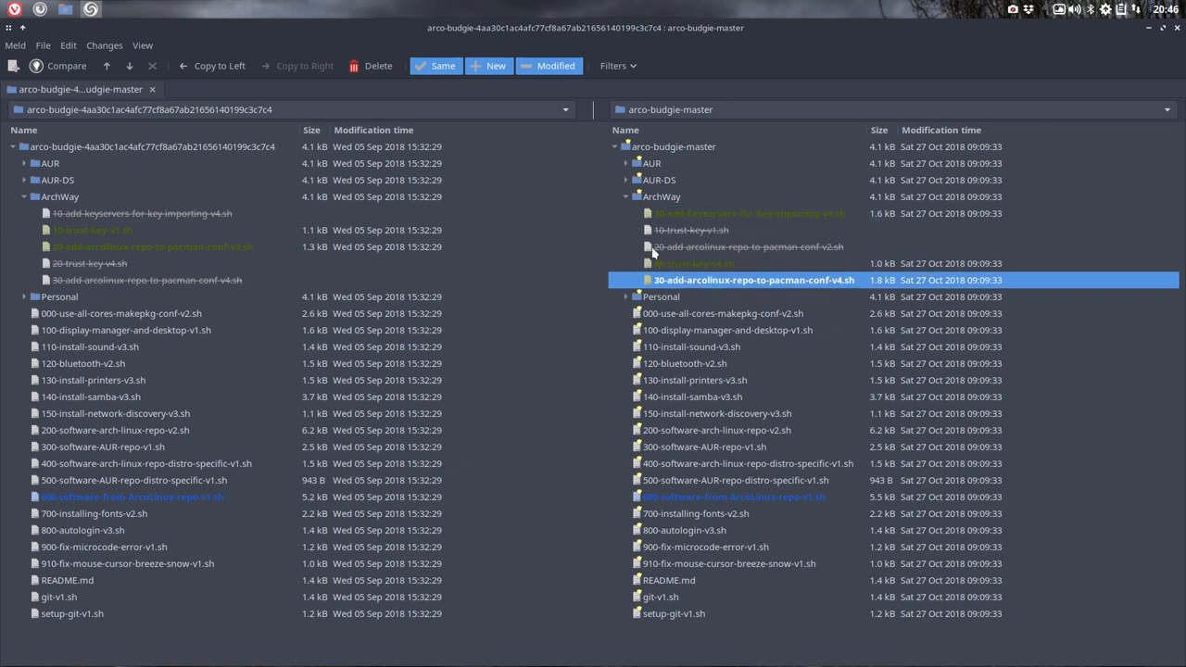
pyautogui.click(627, 196)
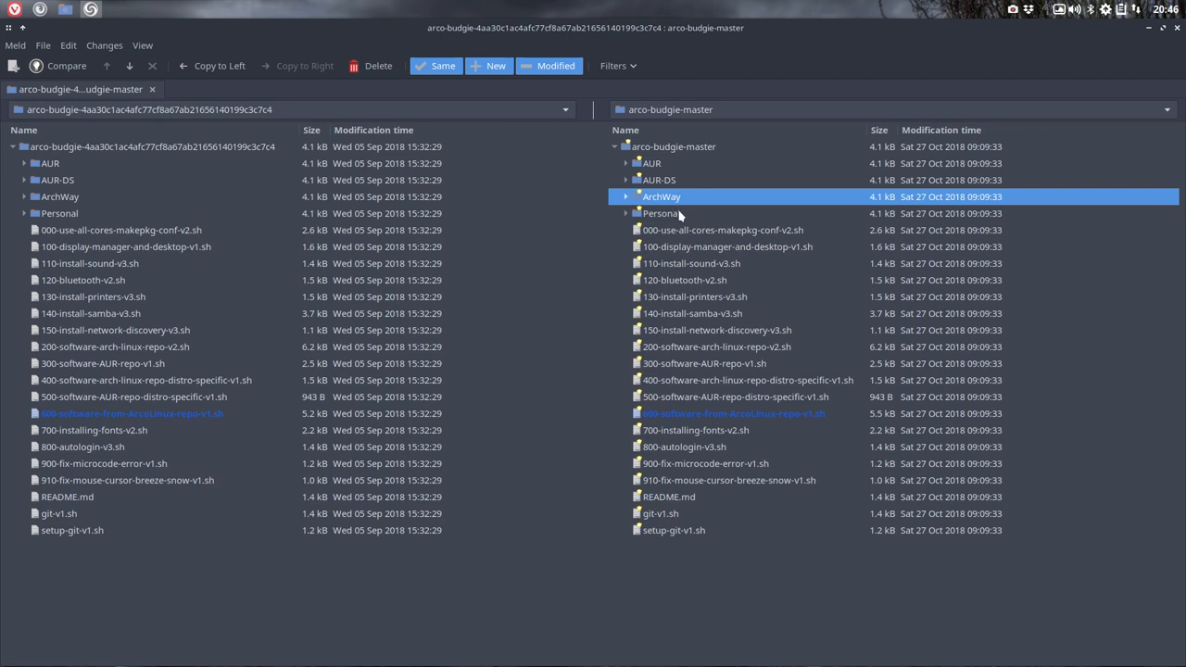
pyautogui.moveTo(159, 422)
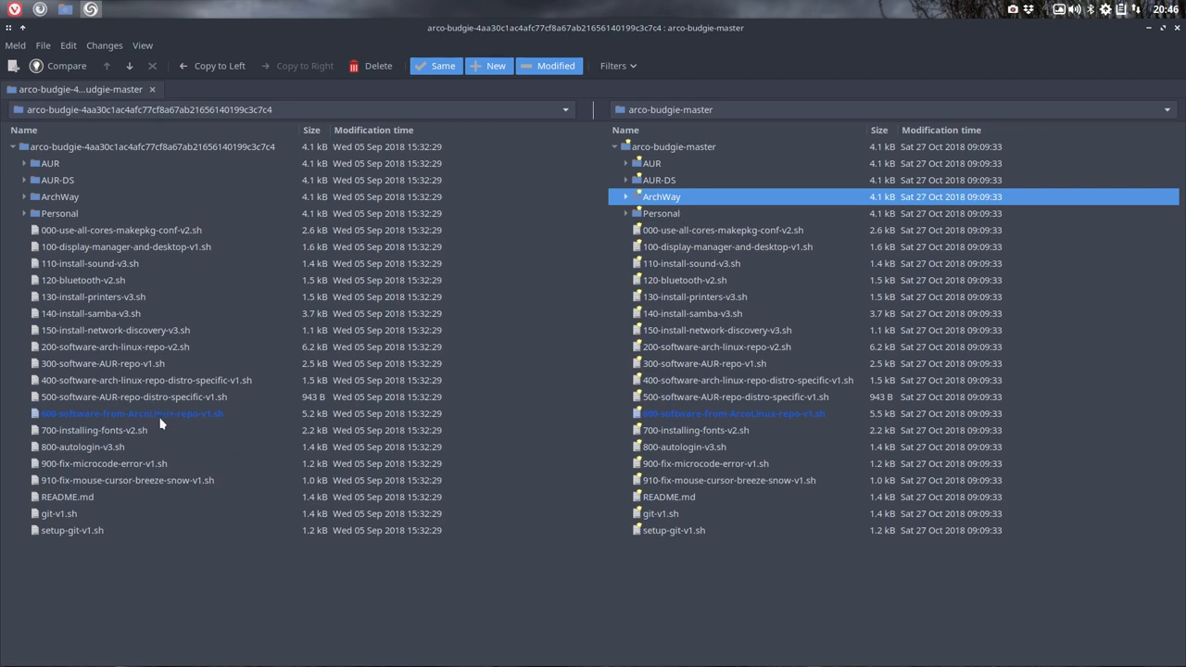
pyautogui.moveTo(110, 410)
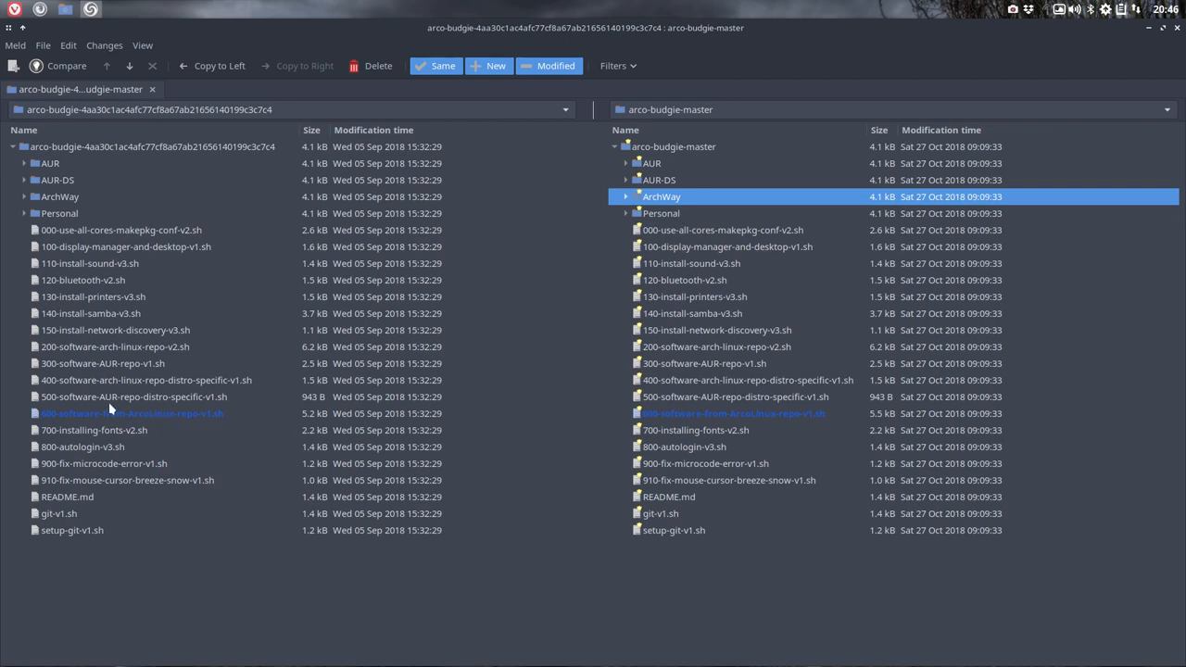
# Compare 600-software-from-ArcoLinux-repo-v1.sh side by side, noting the added arcolinux-mirrorlist-git line and later package changes.
pyautogui.doubleClick(130, 414)
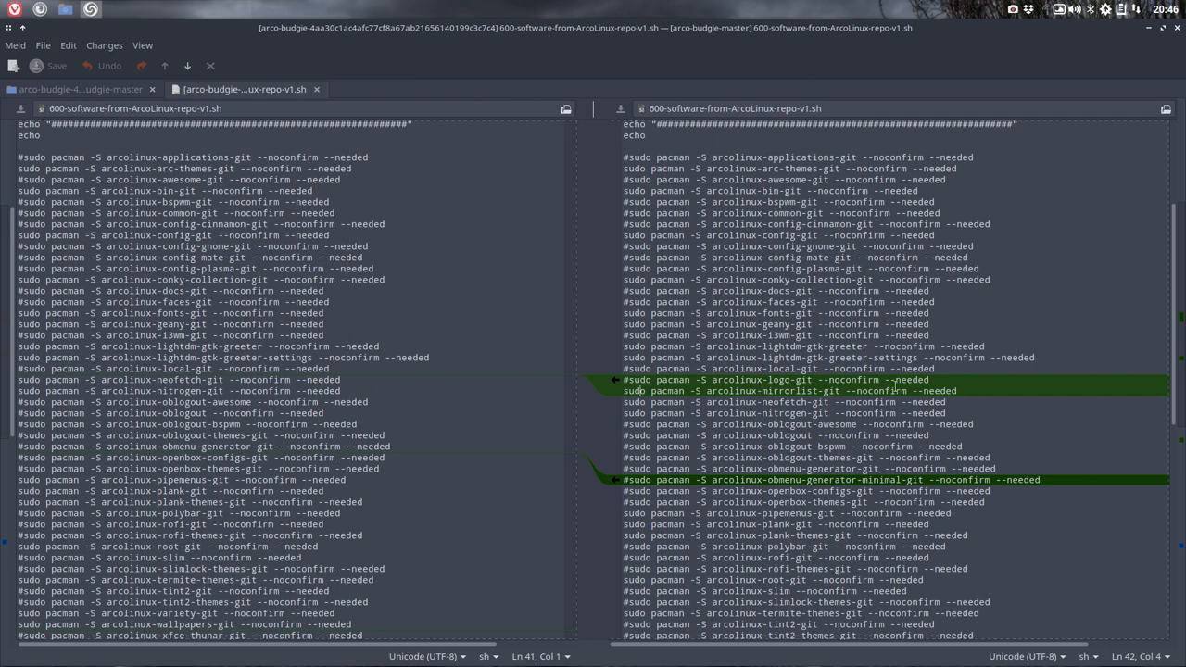
pyautogui.click(790, 392)
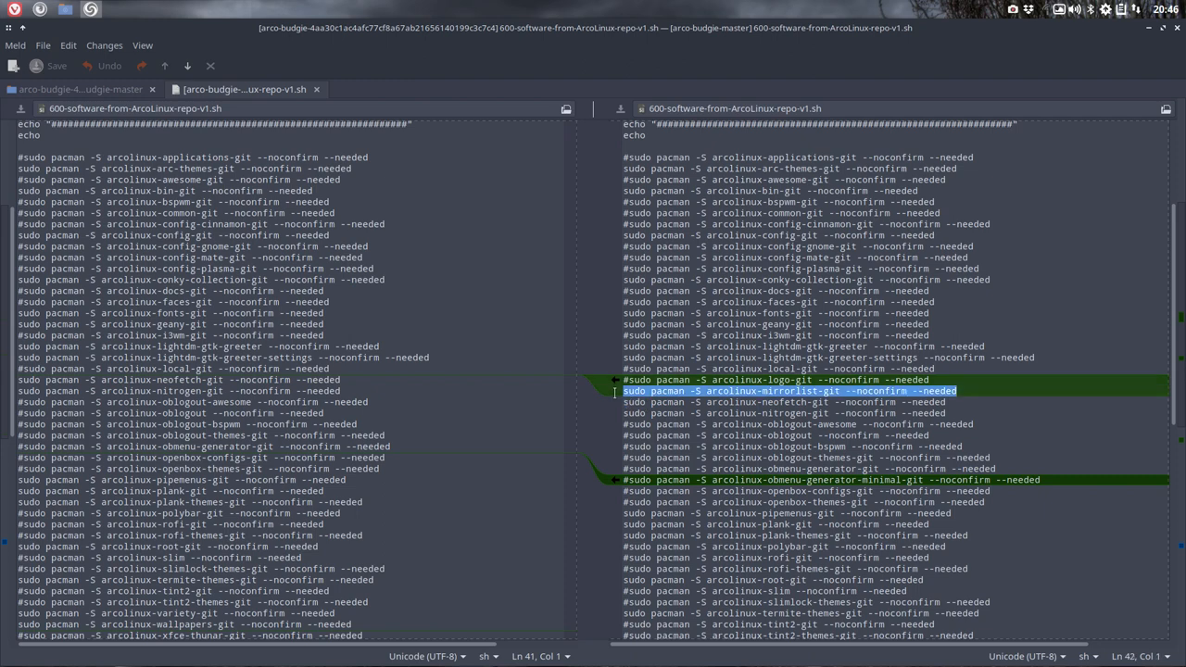
pyautogui.moveTo(616, 398)
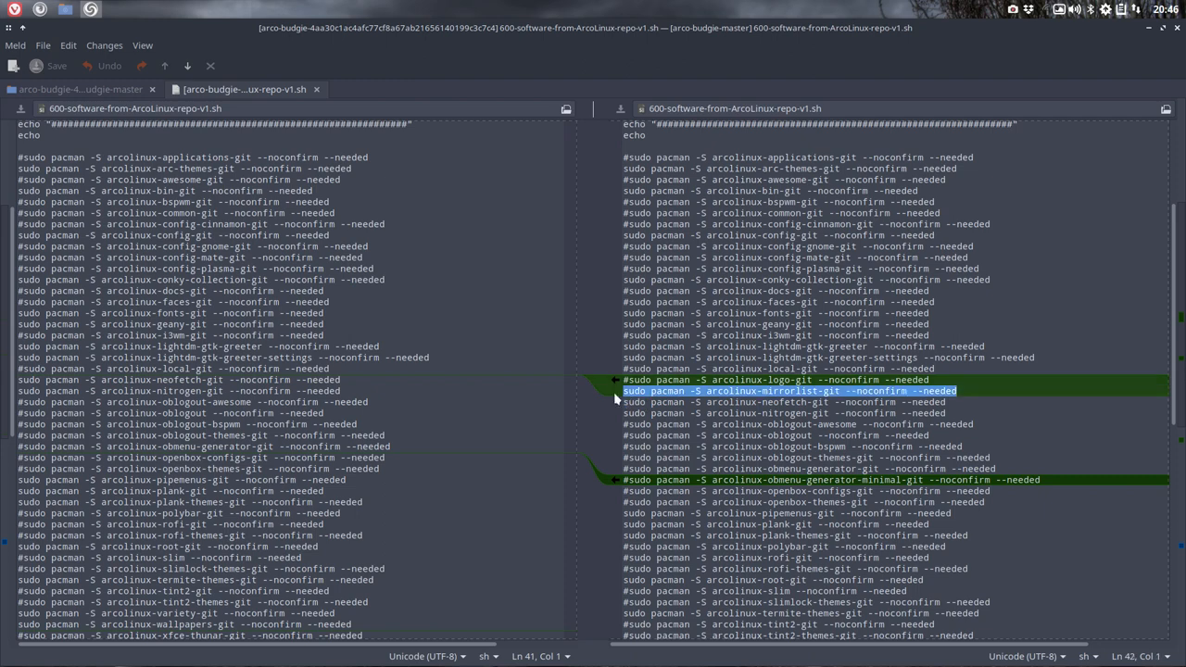
pyautogui.scroll(-3)
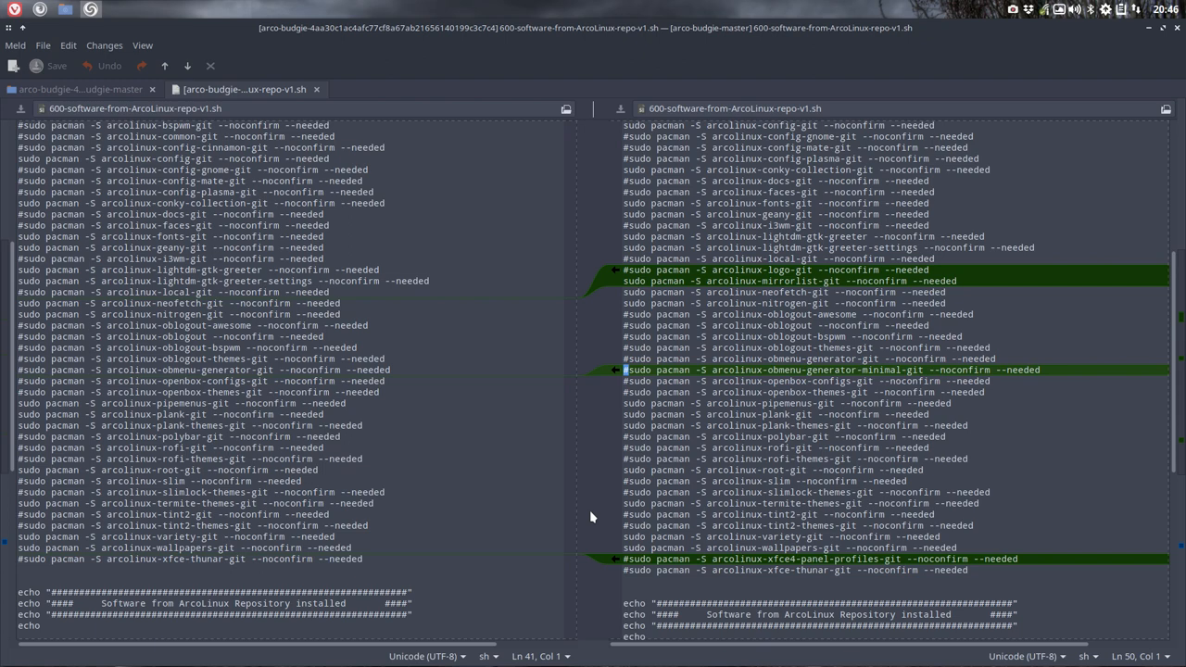
pyautogui.scroll(-3)
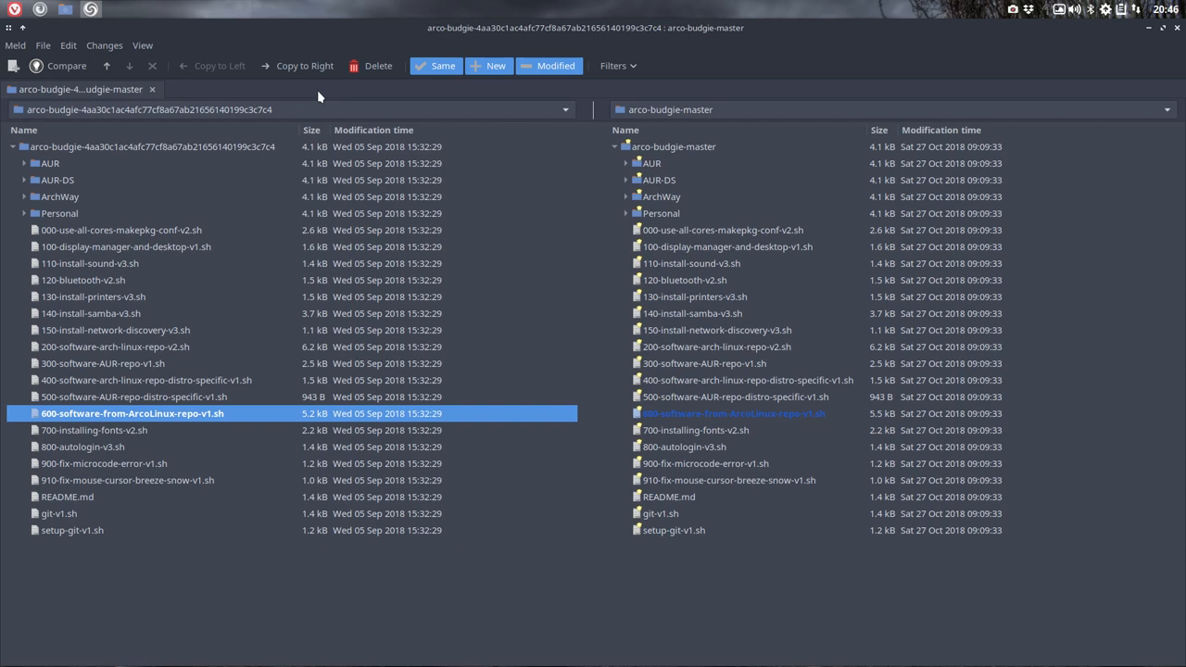
pyautogui.moveTo(789, 64)
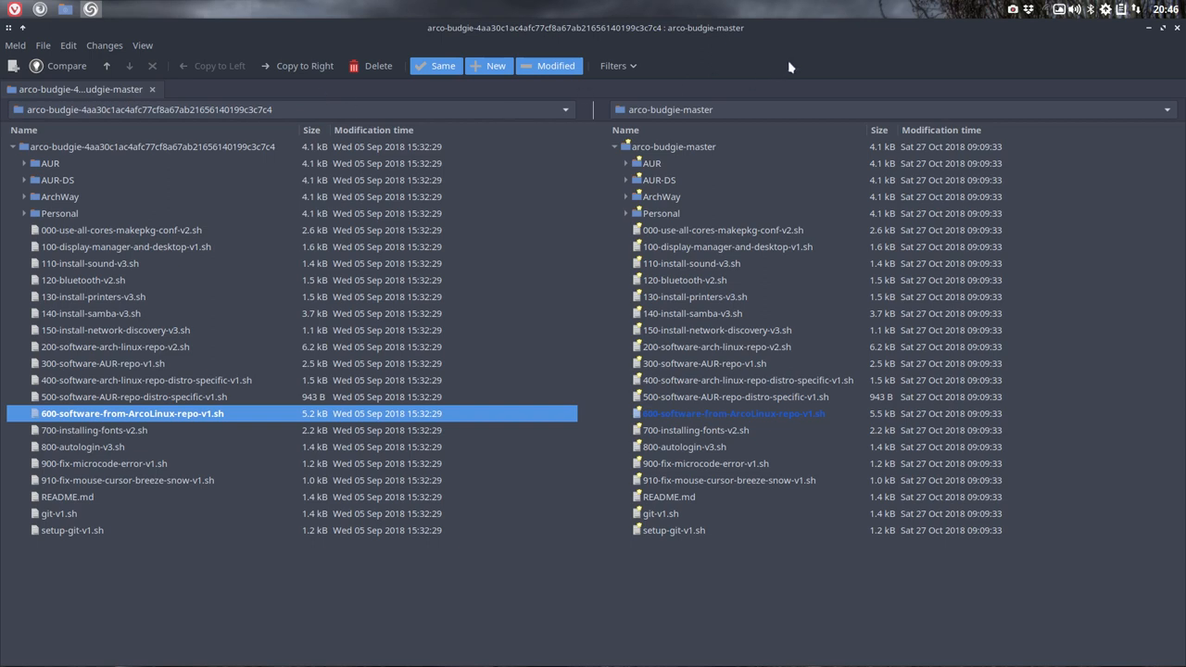
pyautogui.moveTo(1034, 63)
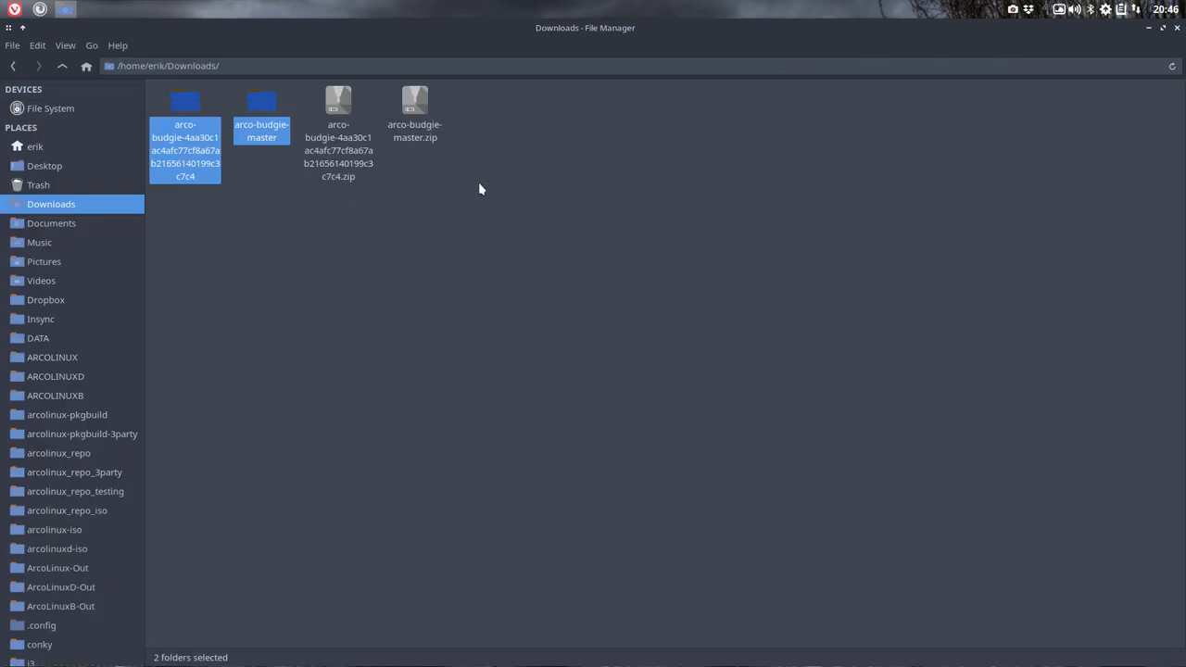
pyautogui.moveTo(475, 191)
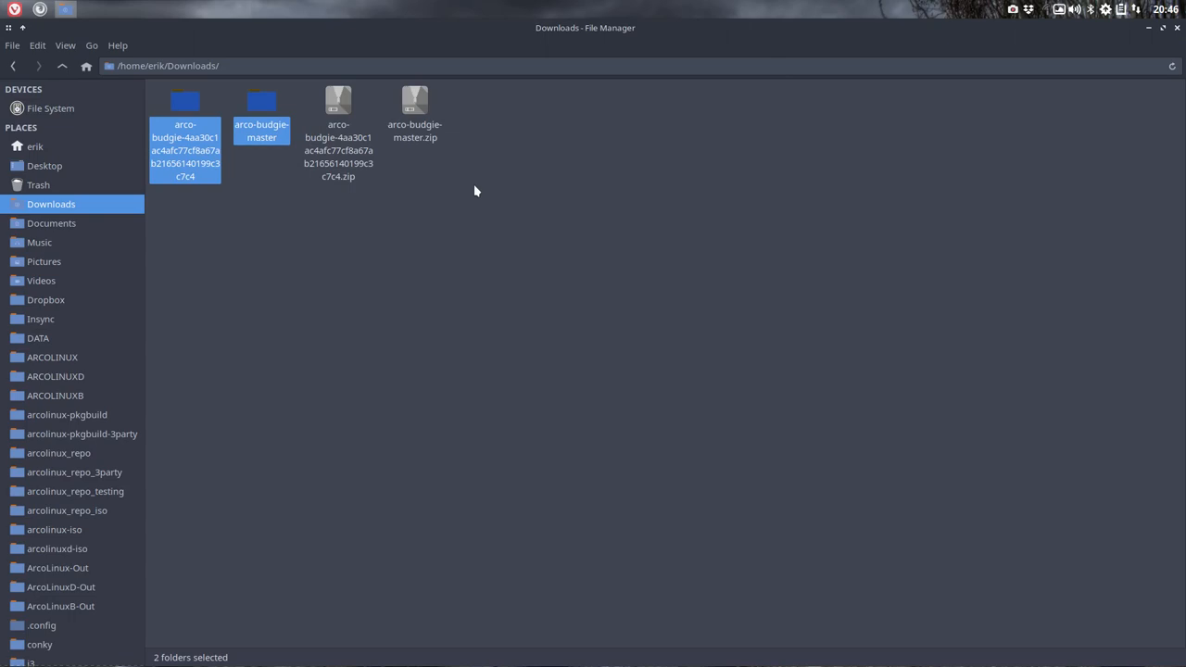
pyautogui.moveTo(258, 222)
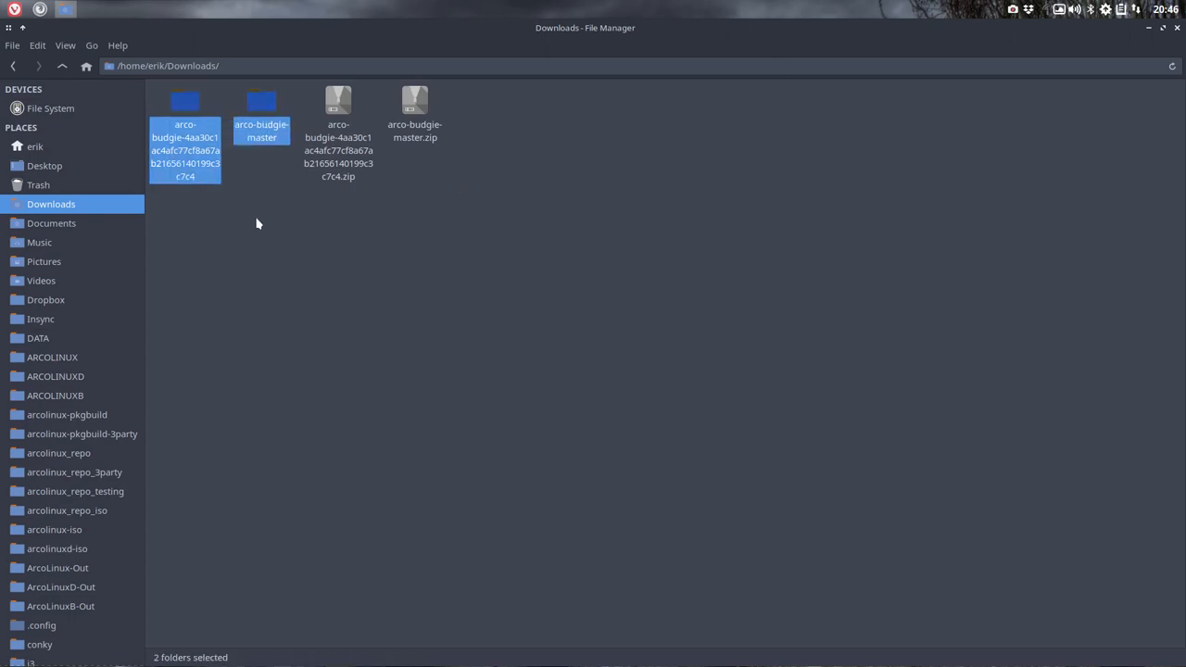